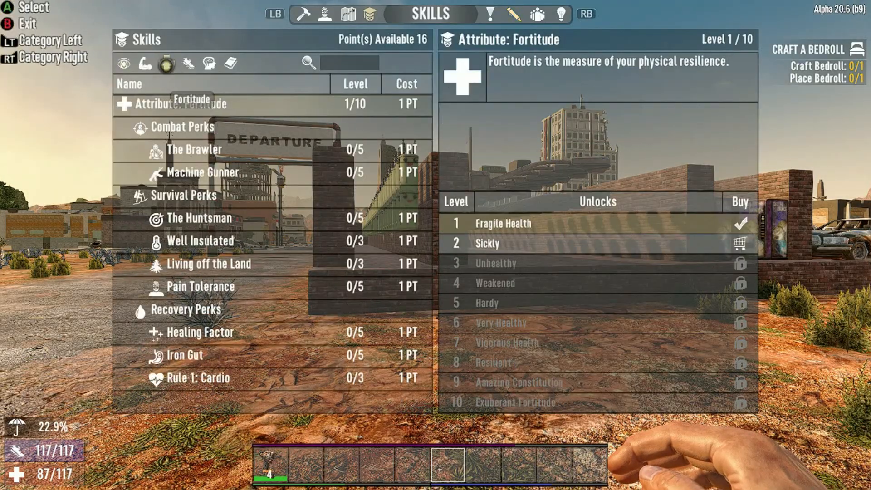
- Review Salvage Operations under the Perception perks, then close the skills screen
{"action": "left_click", "coordinate": [185, 356]}
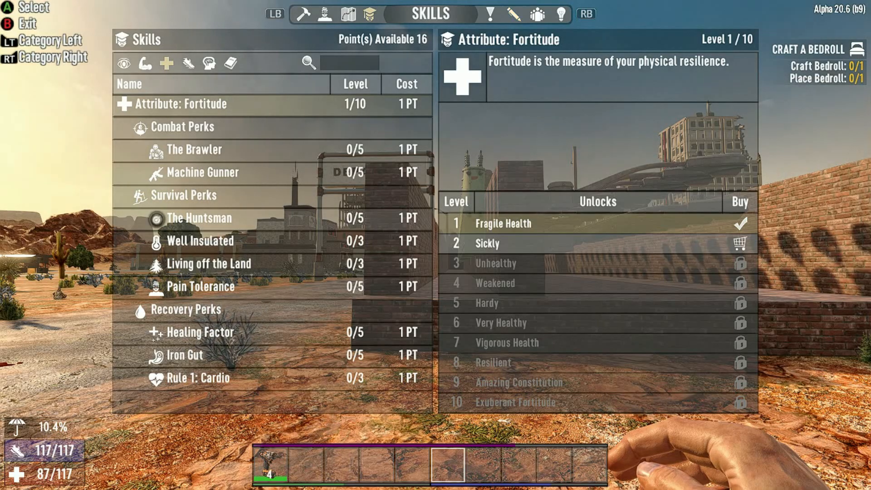
{"action": "left_click", "coordinate": [125, 63]}
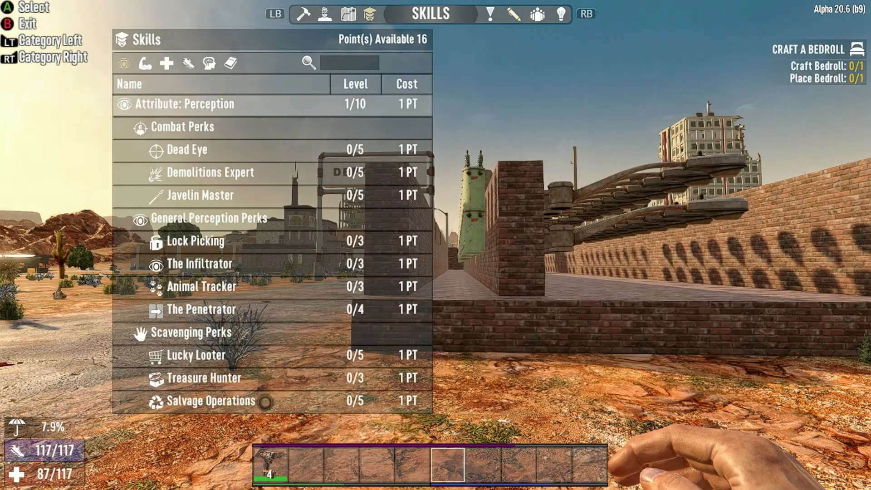
{"action": "left_click", "coordinate": [214, 400]}
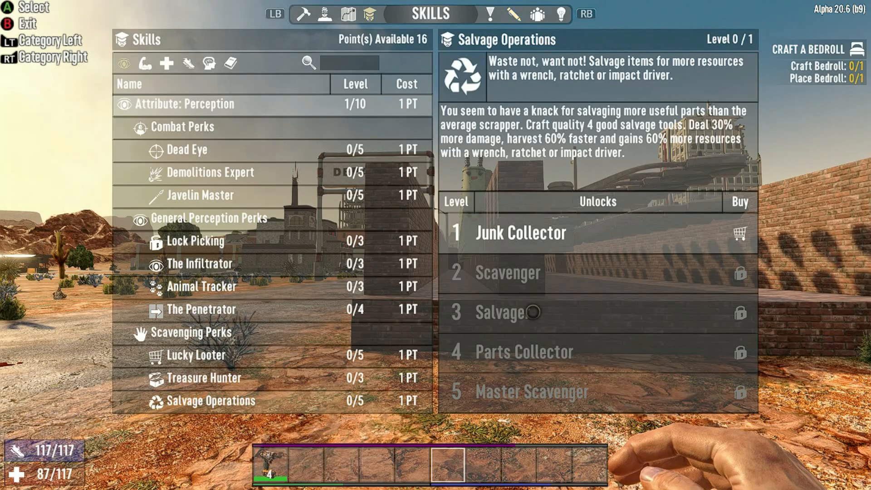
{"action": "key", "text": "Escape"}
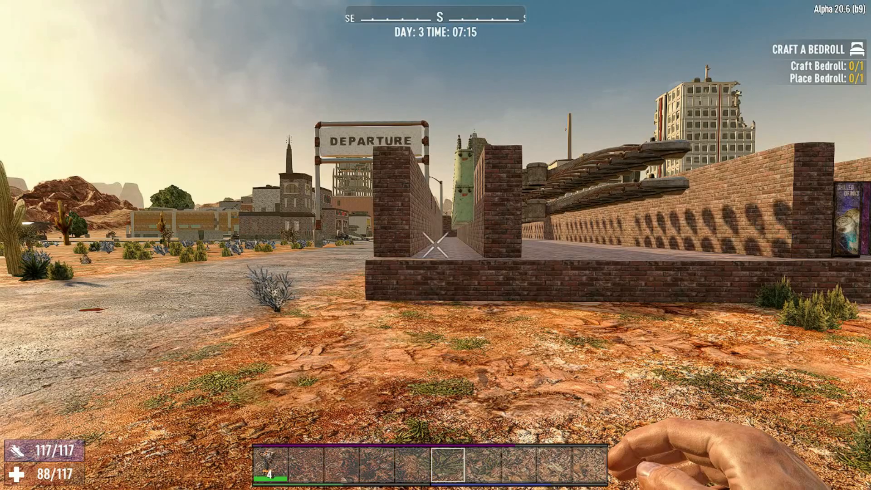
{"action": "mouse_move", "coordinate": [436, 244]}
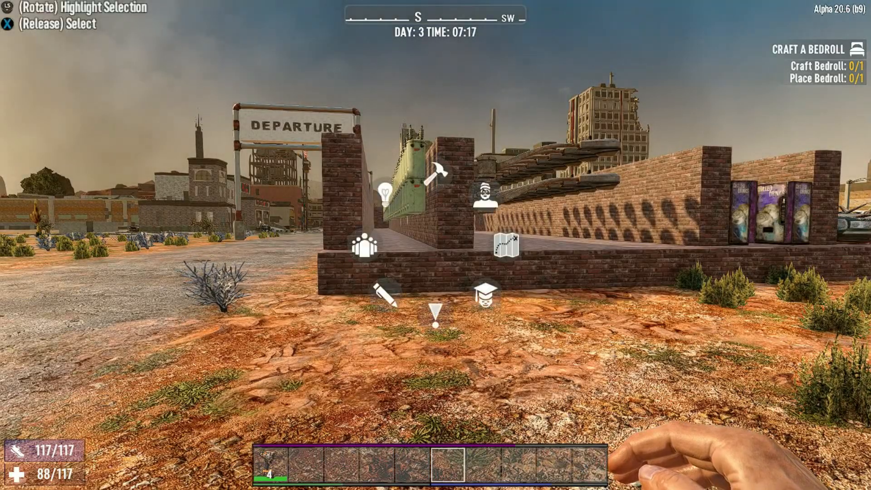
{"action": "left_click", "coordinate": [486, 291]}
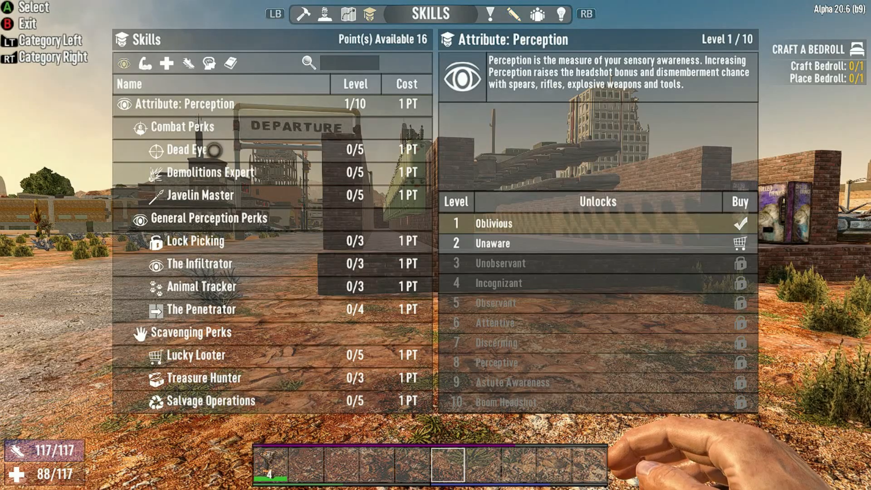
{"action": "mouse_move", "coordinate": [267, 400]}
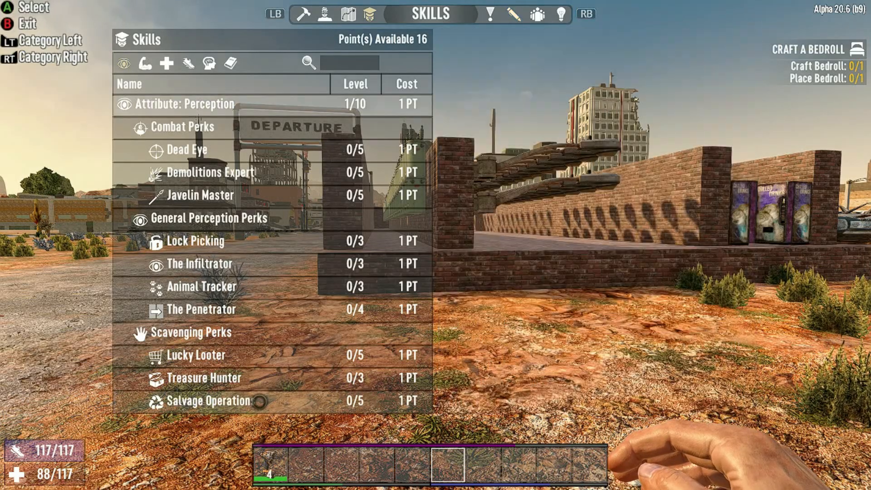
{"action": "left_click", "coordinate": [209, 400]}
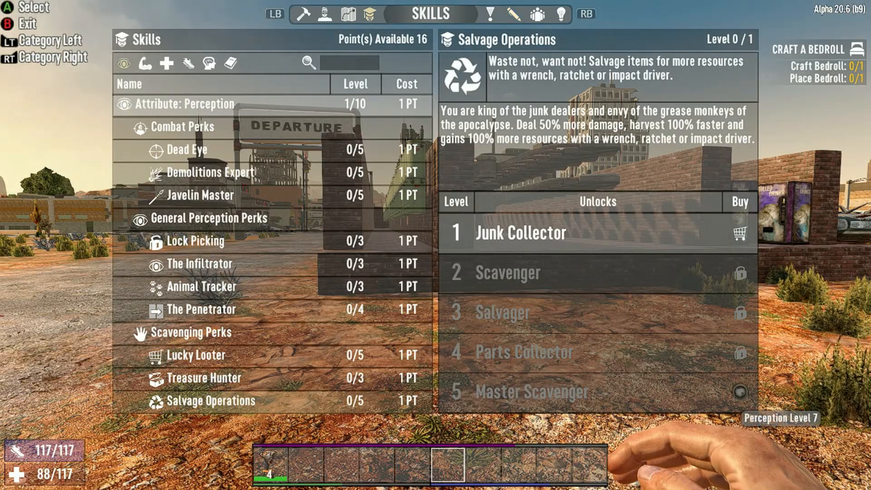
{"action": "mouse_move", "coordinate": [739, 232]}
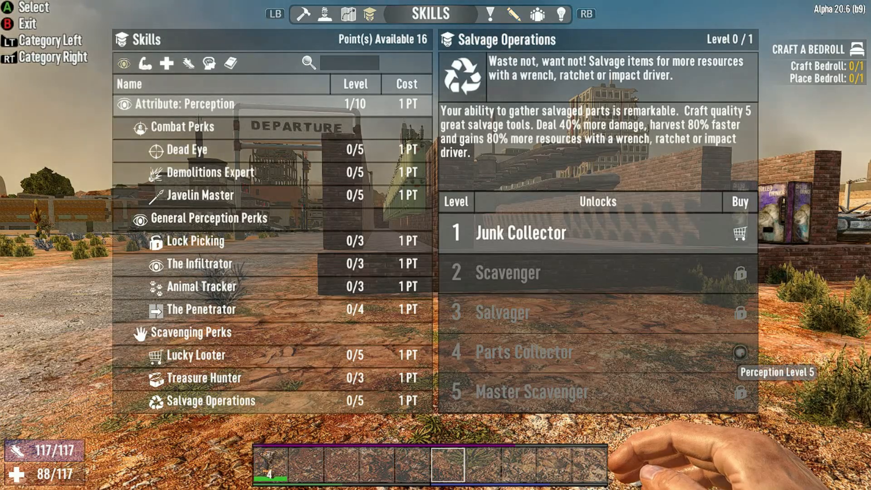
{"action": "key", "text": "Escape"}
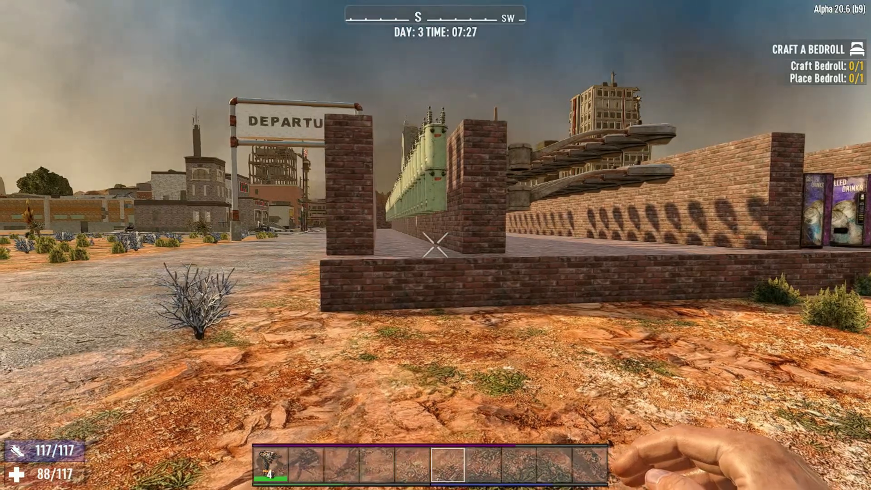
{"action": "mouse_move", "coordinate": [435, 239]}
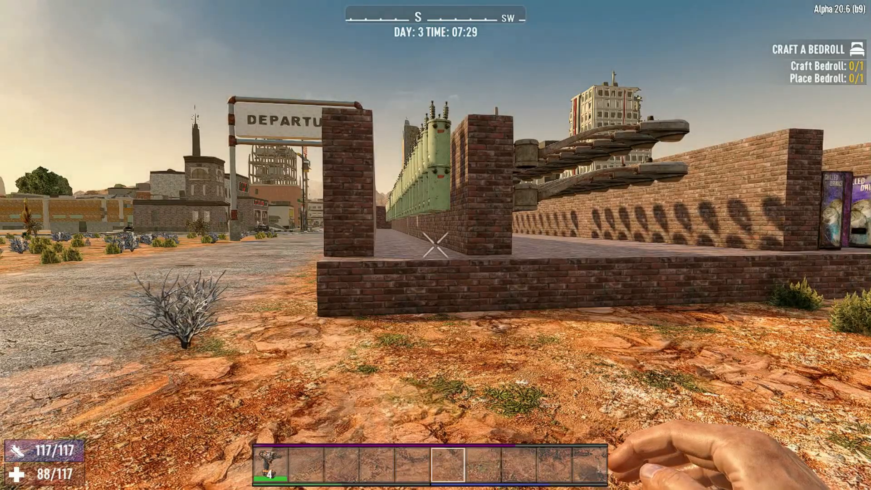
{"action": "mouse_move", "coordinate": [436, 244]}
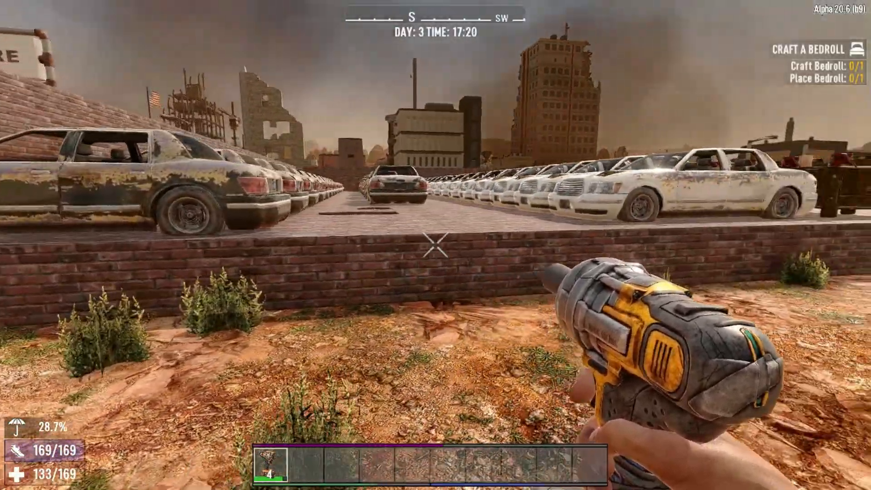
{"action": "mouse_move", "coordinate": [435, 245]}
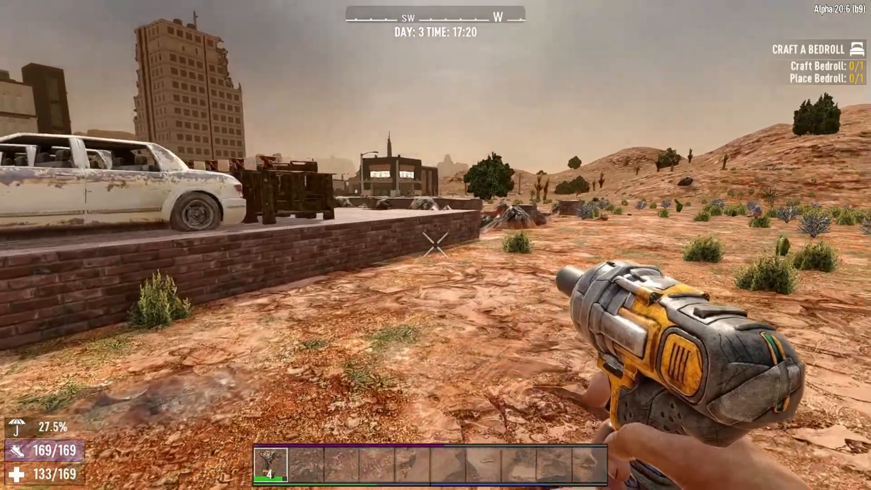
{"action": "mouse_move", "coordinate": [436, 245]}
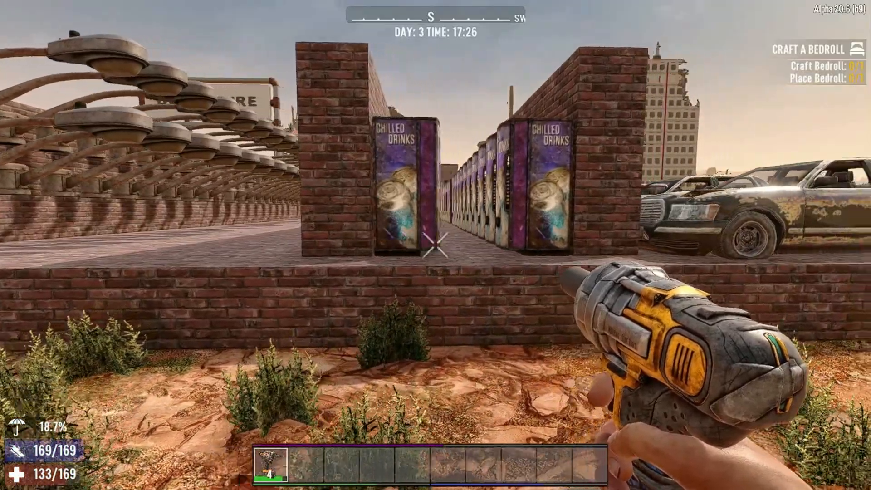
{"action": "mouse_move", "coordinate": [435, 245]}
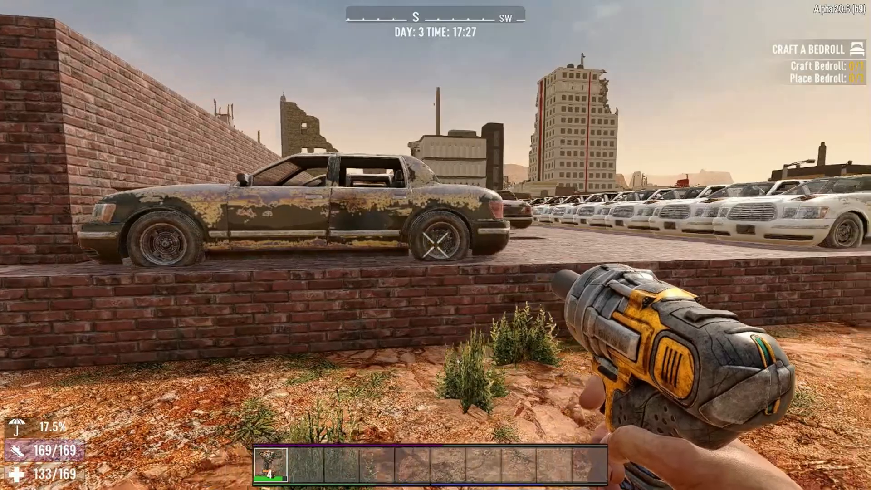
{"action": "mouse_move", "coordinate": [436, 245]}
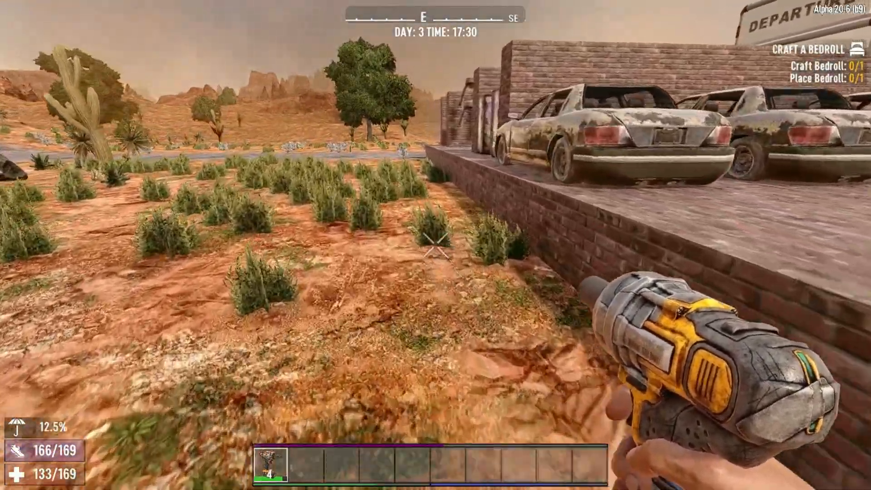
{"action": "mouse_move", "coordinate": [435, 245]}
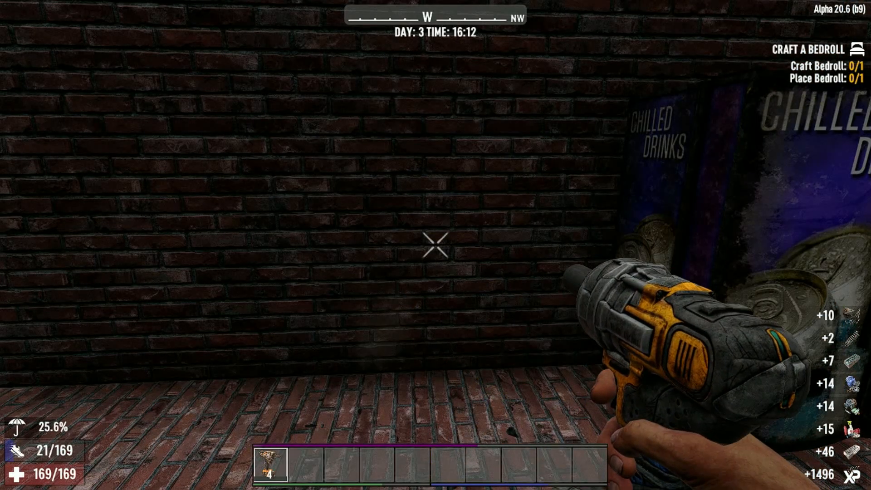
- Check the salvaged parts in the inventory, then close it again
{"action": "key", "text": "tab"}
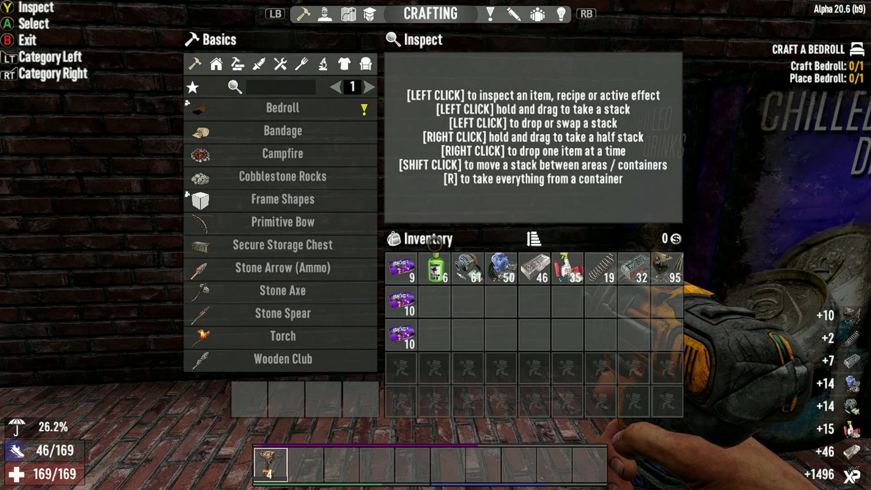
{"action": "key", "text": "escape"}
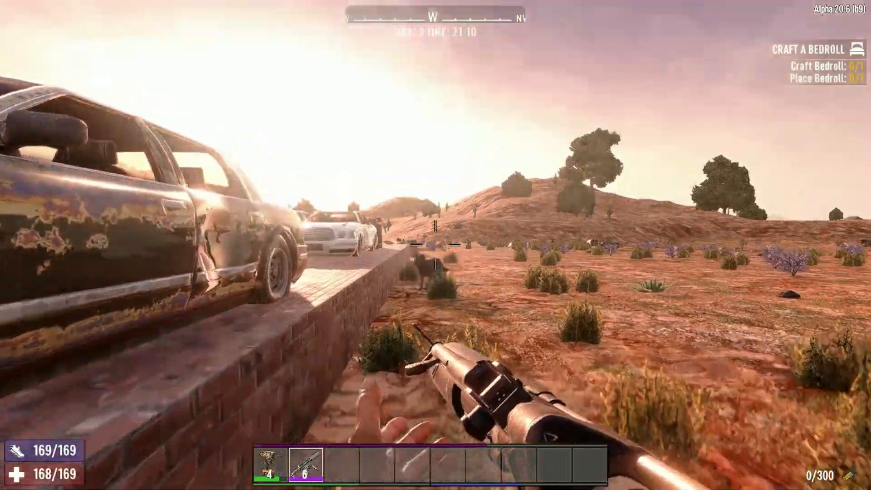
- Fire the rifle at the animal in the field beside the cars
{"action": "left_click", "coordinate": [435, 245]}
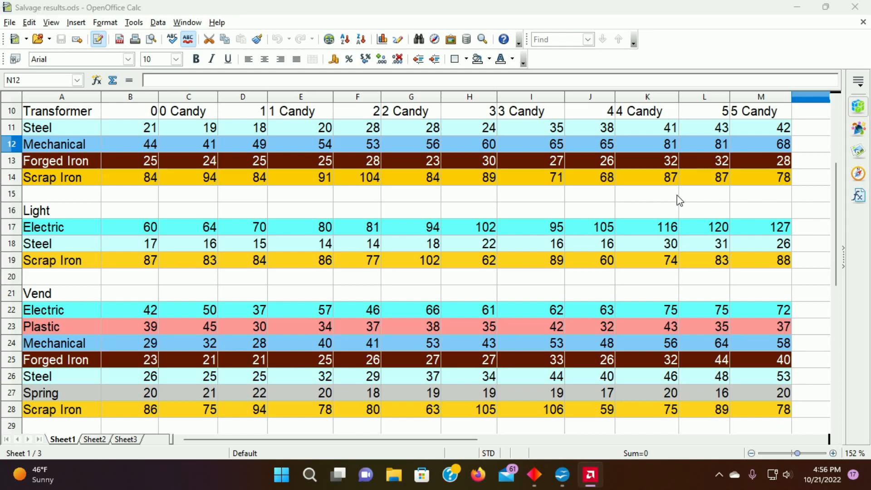
{"action": "mouse_move", "coordinate": [636, 189]}
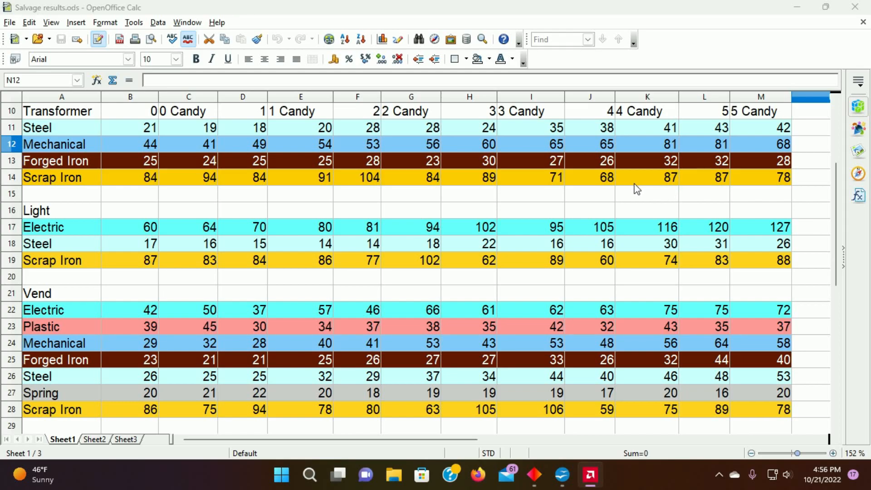
{"action": "mouse_move", "coordinate": [188, 327]}
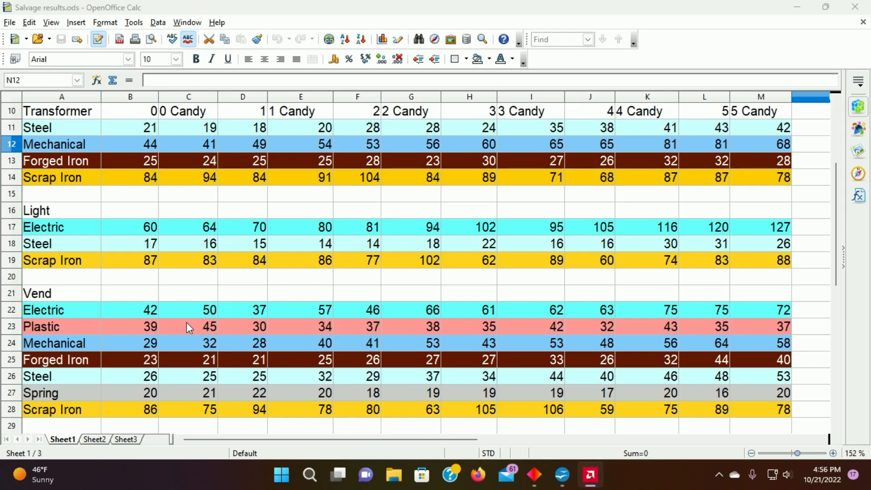
{"action": "mouse_move", "coordinate": [253, 411]}
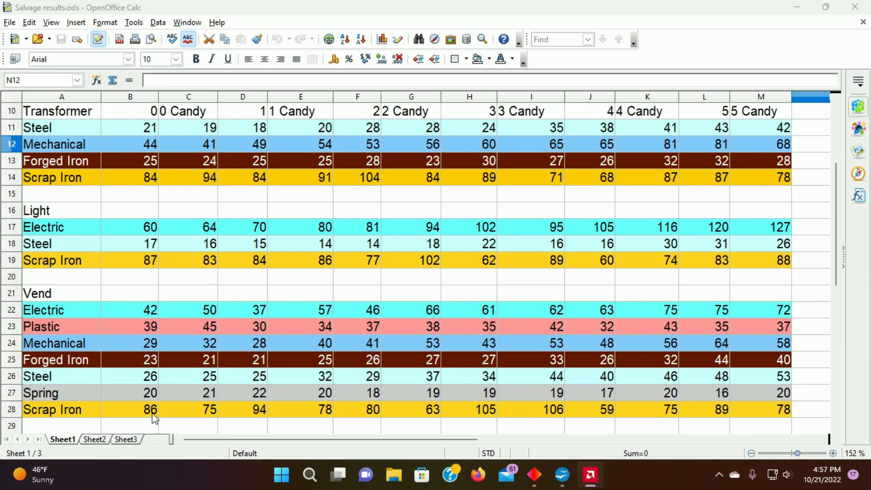
{"action": "mouse_move", "coordinate": [204, 420]}
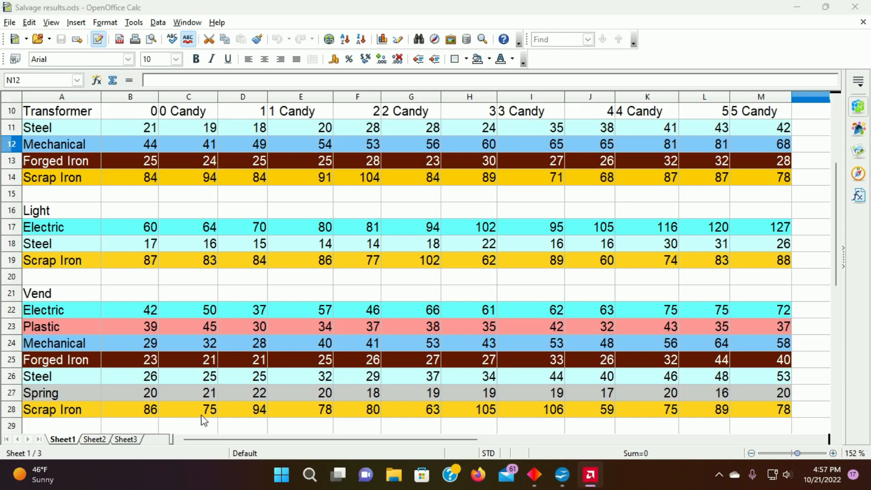
{"action": "mouse_move", "coordinate": [158, 420]}
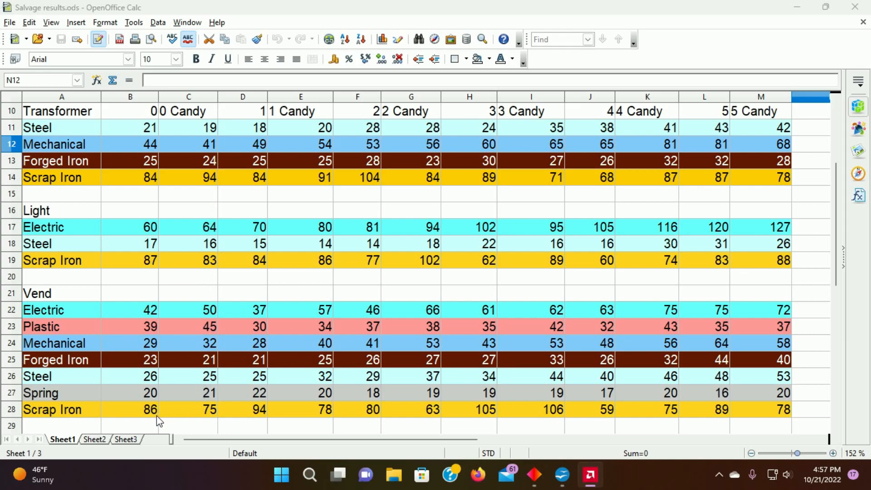
{"action": "mouse_move", "coordinate": [184, 417]}
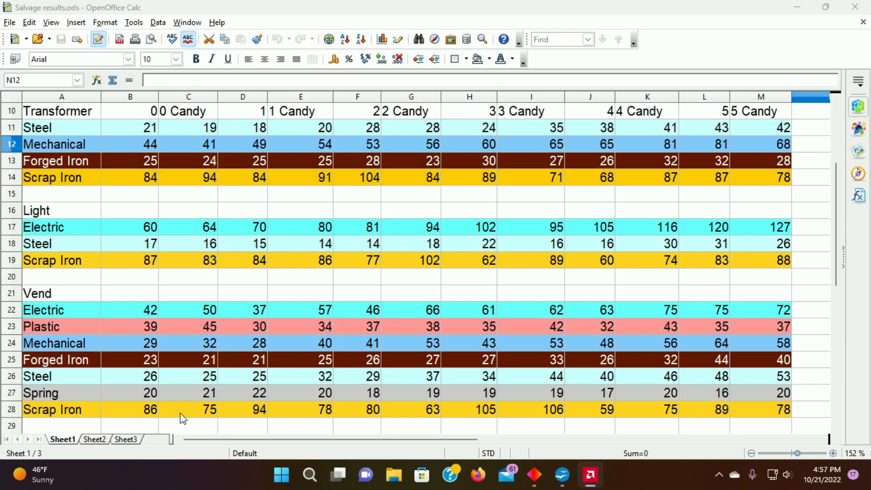
{"action": "mouse_move", "coordinate": [204, 418]}
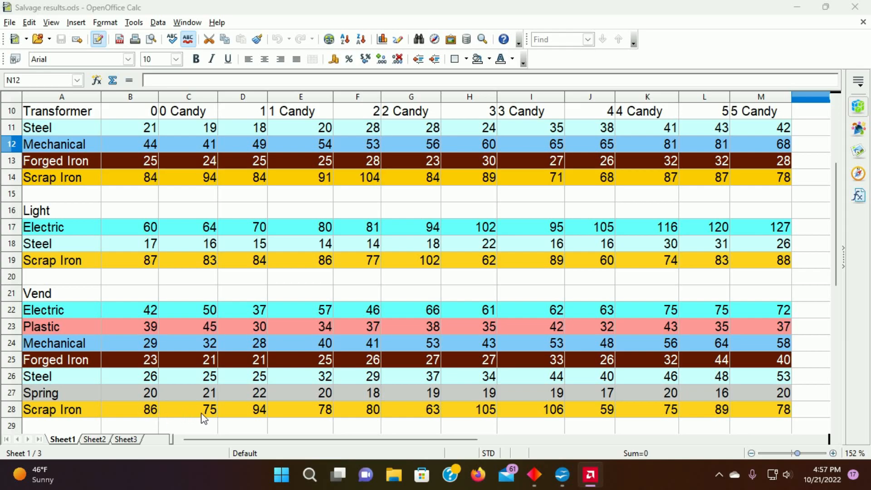
{"action": "mouse_move", "coordinate": [145, 417]}
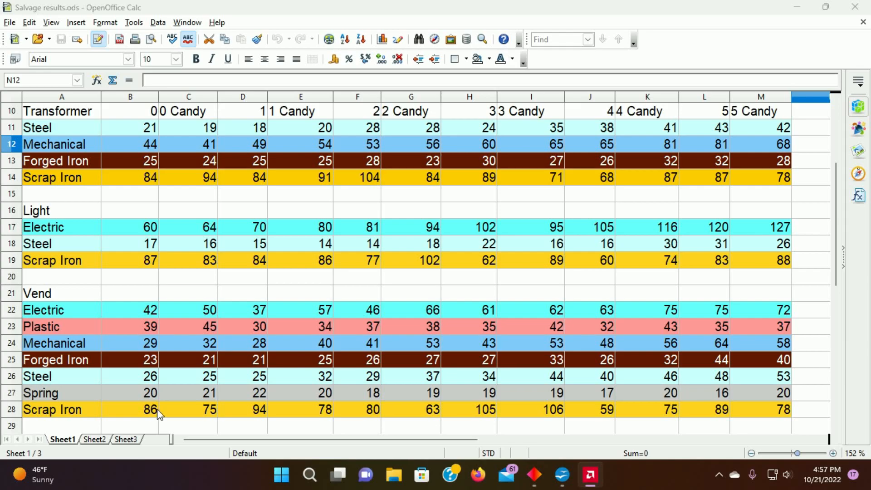
{"action": "mouse_move", "coordinate": [510, 348]}
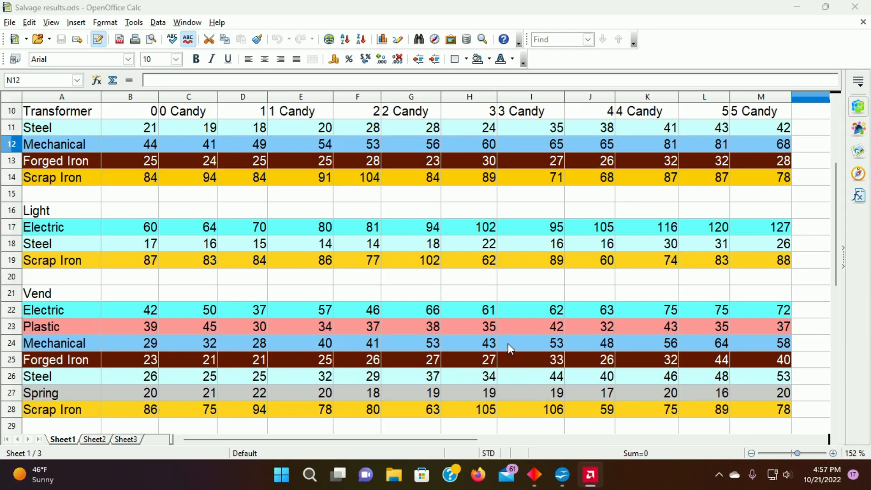
{"action": "mouse_move", "coordinate": [485, 417]}
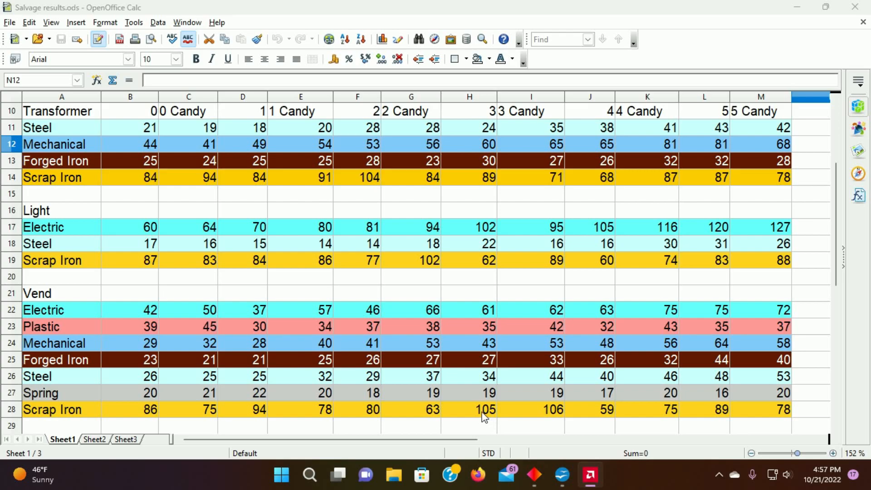
{"action": "mouse_move", "coordinate": [519, 414]}
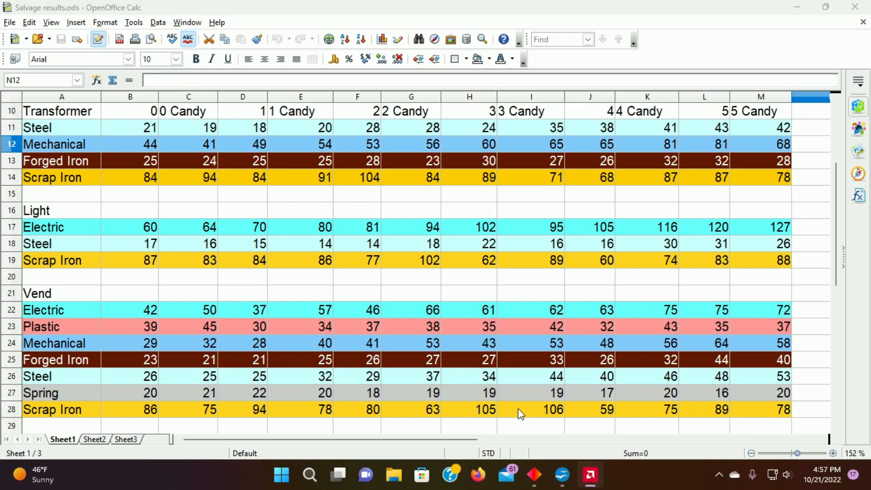
{"action": "mouse_move", "coordinate": [543, 415]}
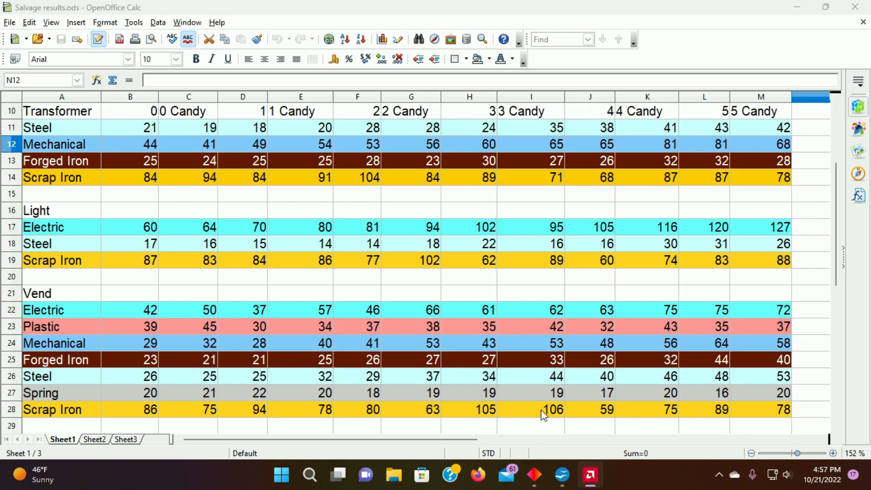
{"action": "mouse_move", "coordinate": [610, 414]}
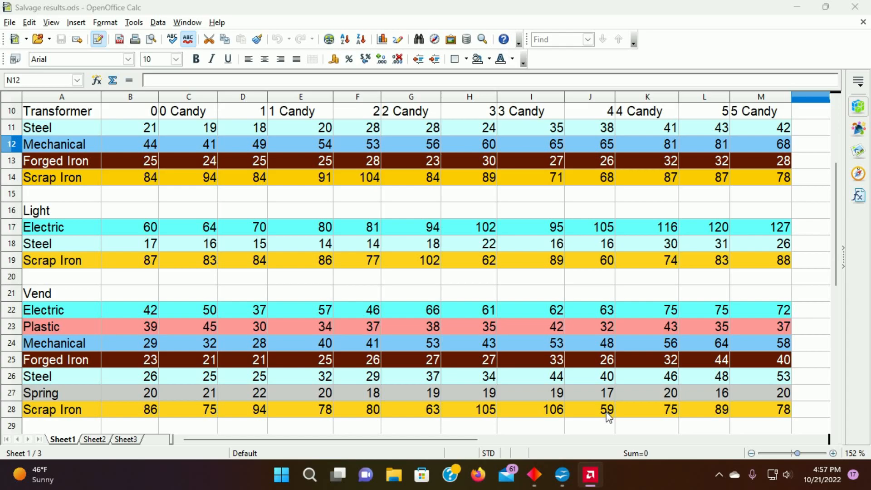
{"action": "mouse_move", "coordinate": [174, 260]}
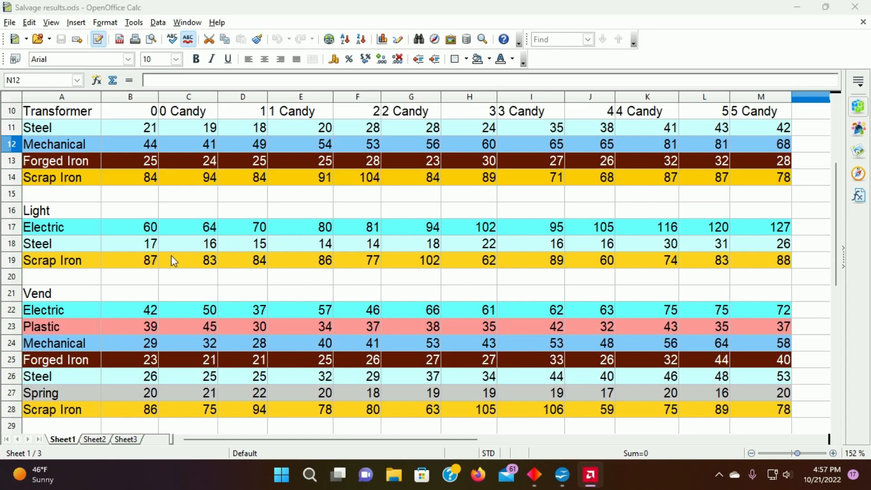
{"action": "mouse_move", "coordinate": [579, 251]}
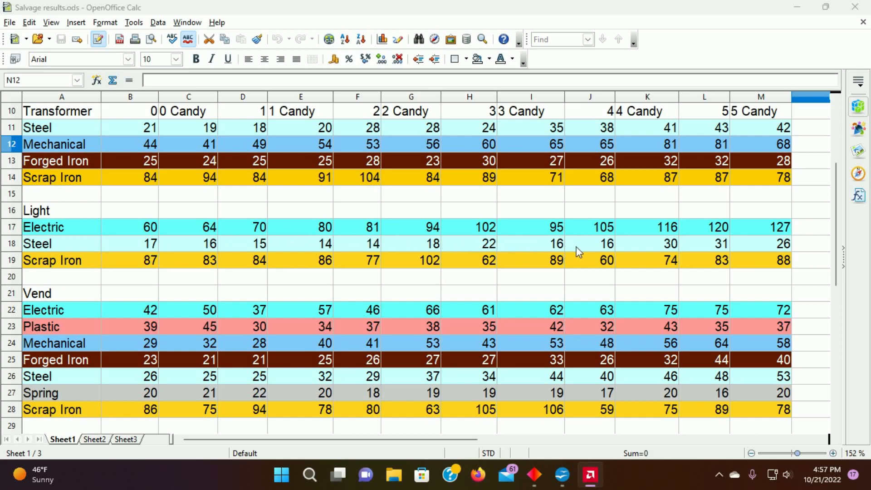
{"action": "mouse_move", "coordinate": [224, 262]}
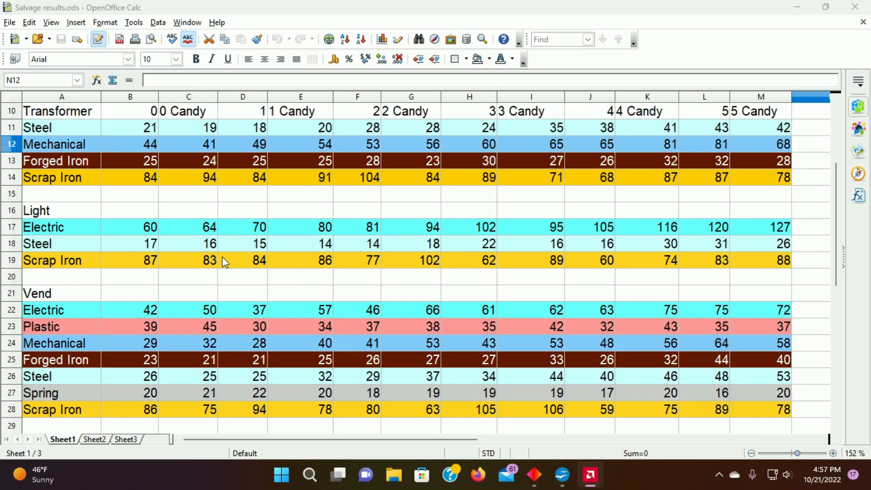
{"action": "mouse_move", "coordinate": [157, 246]}
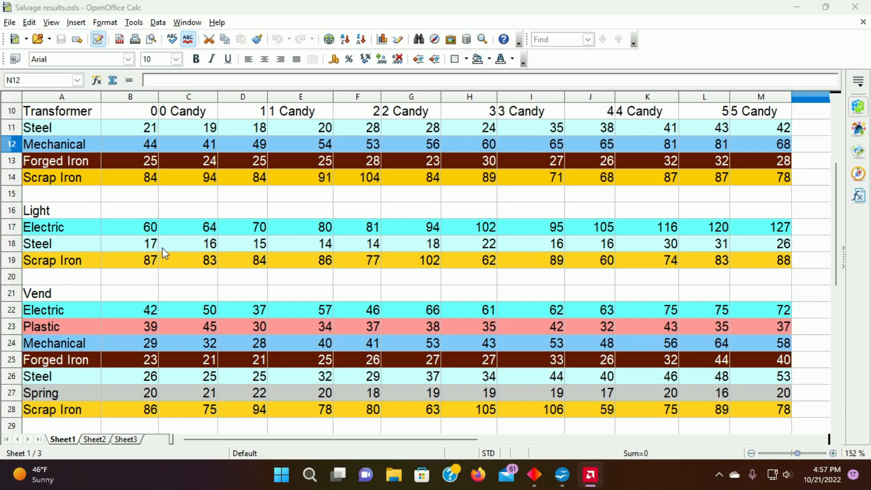
{"action": "mouse_move", "coordinate": [210, 246]}
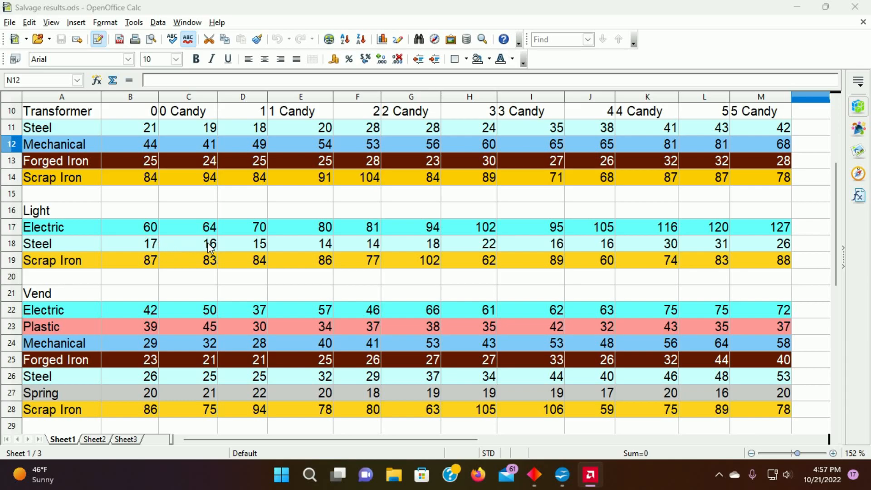
{"action": "mouse_move", "coordinate": [334, 248]}
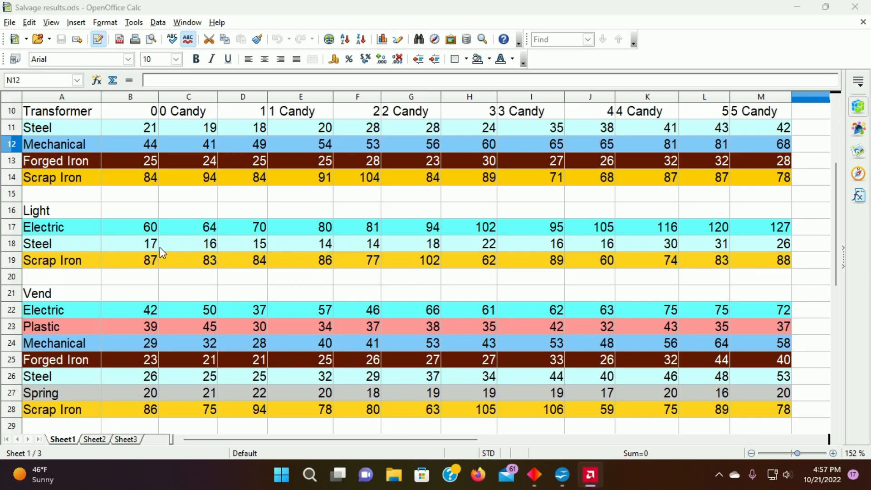
{"action": "mouse_move", "coordinate": [264, 251]}
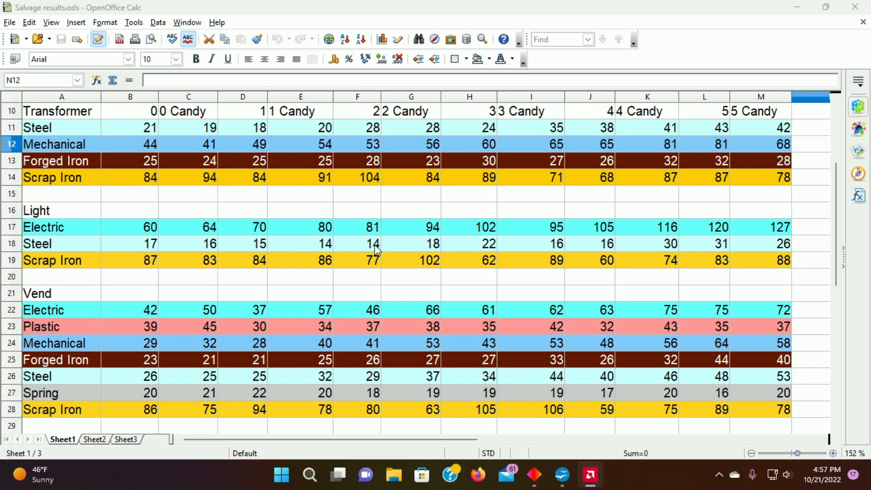
{"action": "mouse_move", "coordinate": [442, 248]}
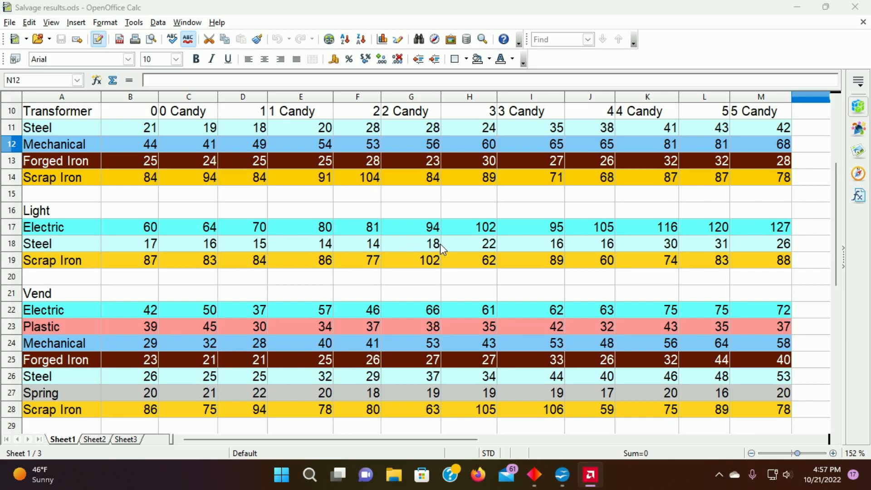
{"action": "mouse_move", "coordinate": [484, 249]}
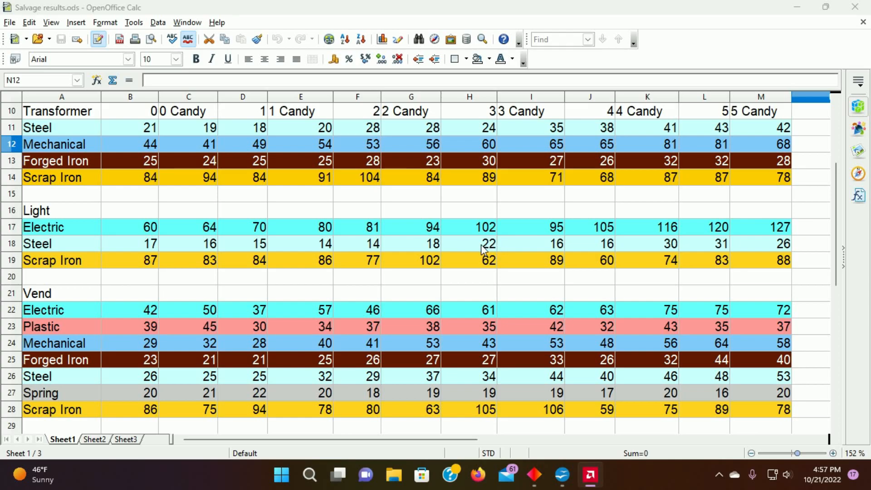
{"action": "mouse_move", "coordinate": [542, 245]}
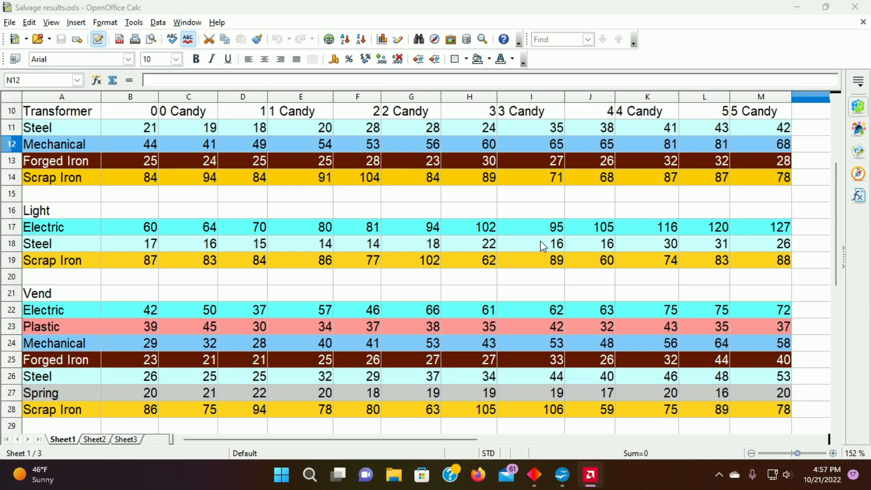
{"action": "mouse_move", "coordinate": [610, 252]}
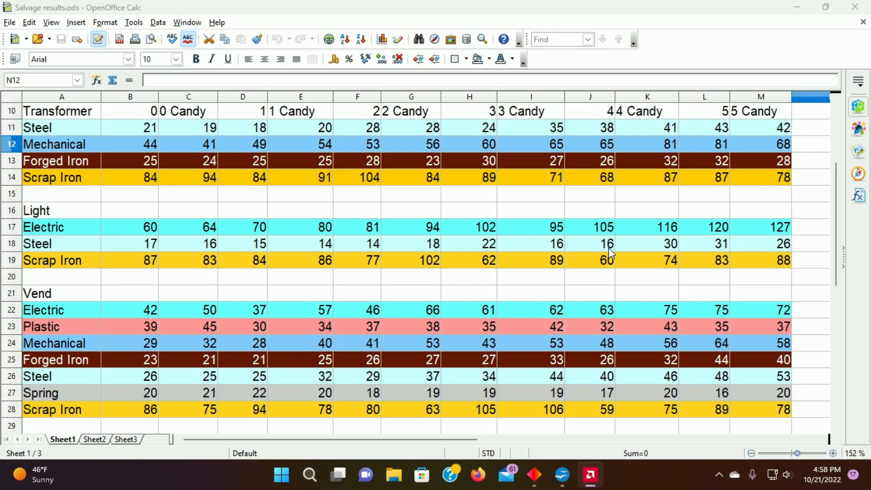
{"action": "mouse_move", "coordinate": [238, 253]}
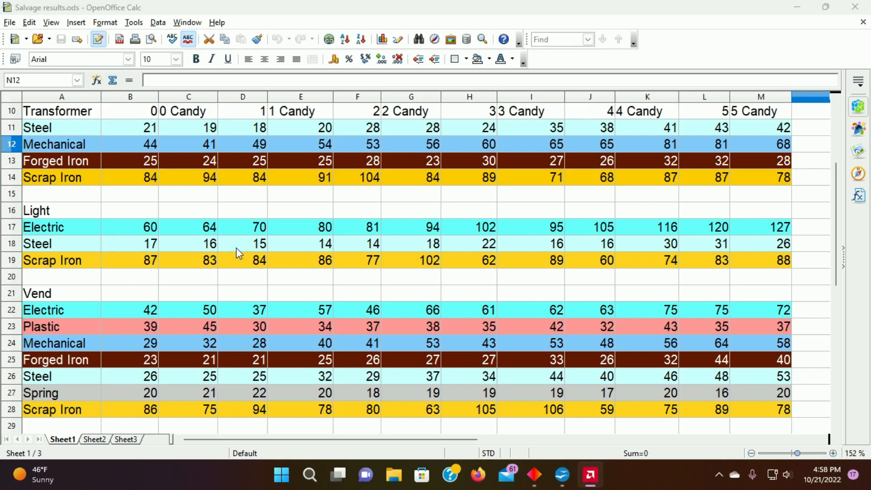
{"action": "mouse_move", "coordinate": [160, 249]}
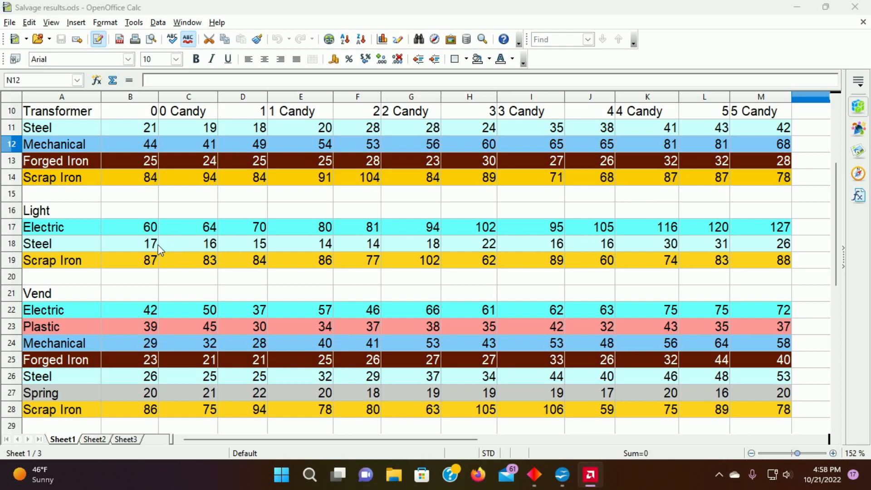
{"action": "mouse_move", "coordinate": [165, 251]}
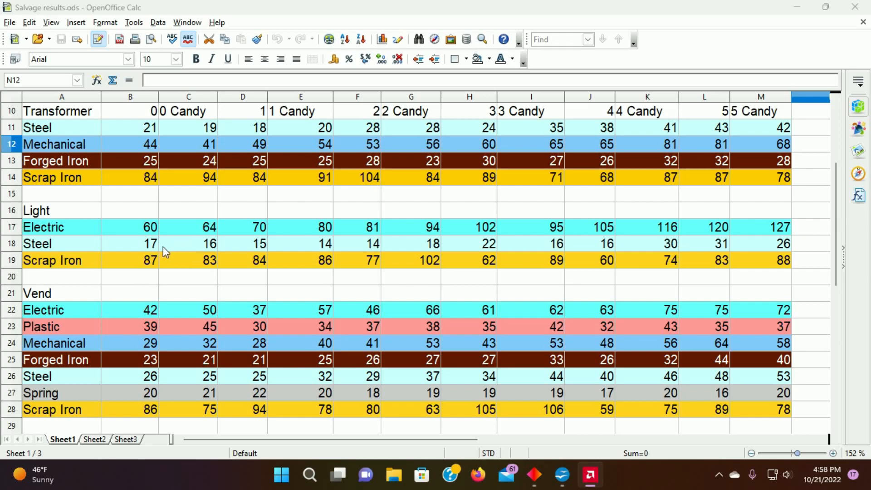
{"action": "mouse_move", "coordinate": [675, 248]}
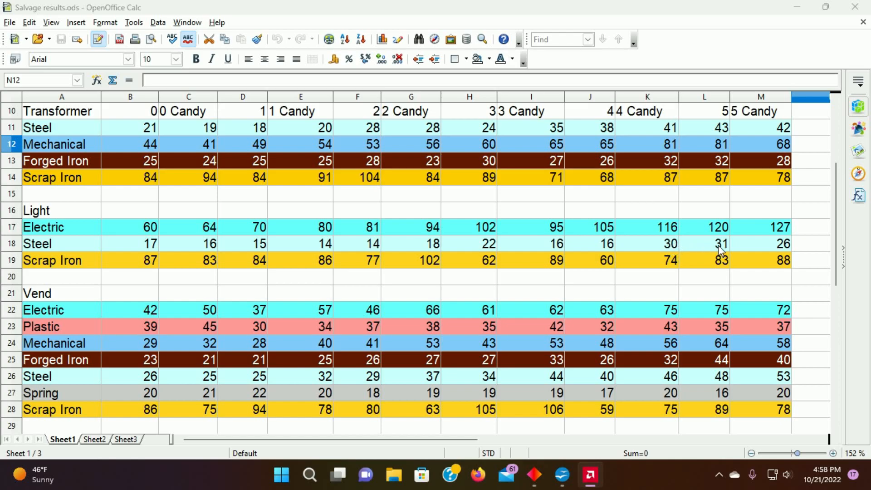
{"action": "mouse_move", "coordinate": [681, 249]}
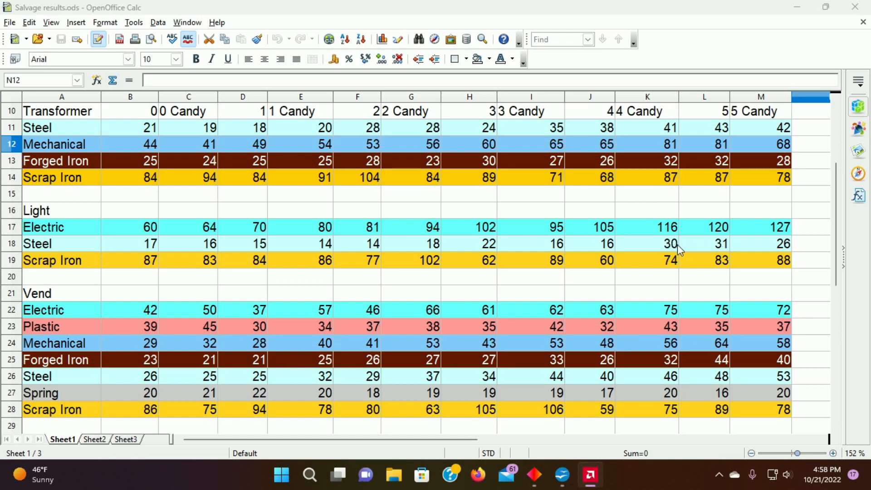
{"action": "mouse_move", "coordinate": [725, 251]}
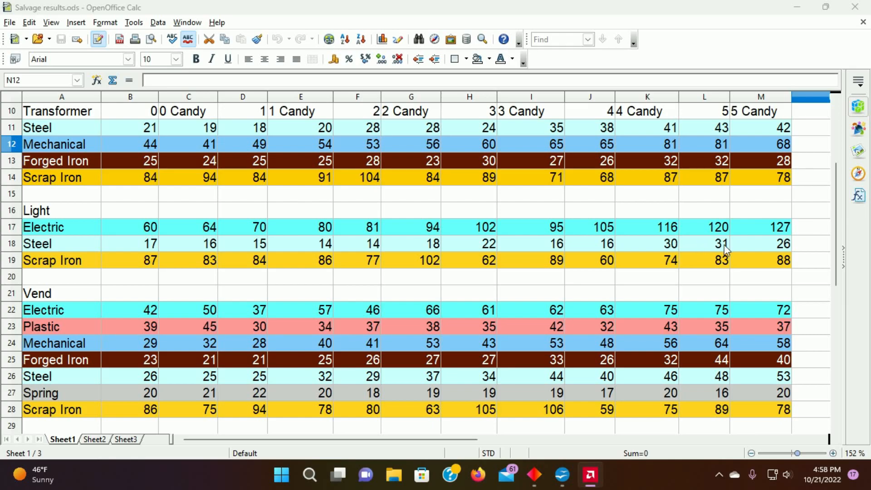
{"action": "mouse_move", "coordinate": [714, 292]}
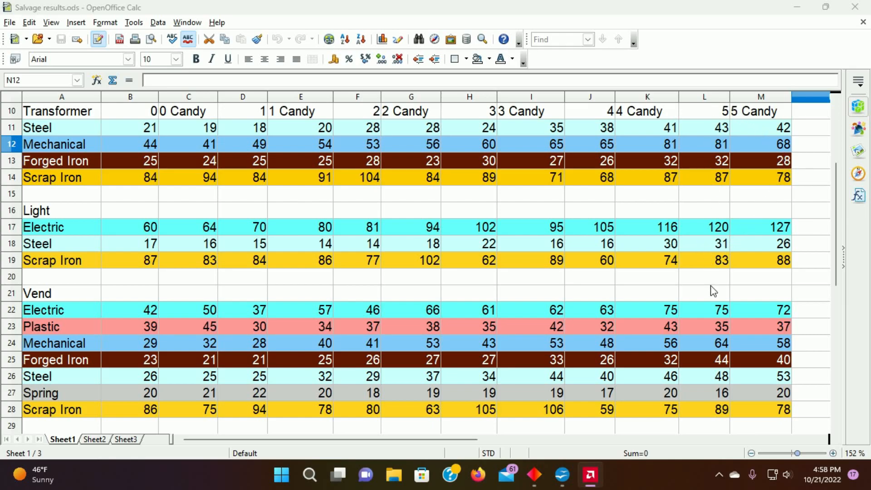
{"action": "mouse_move", "coordinate": [759, 126]}
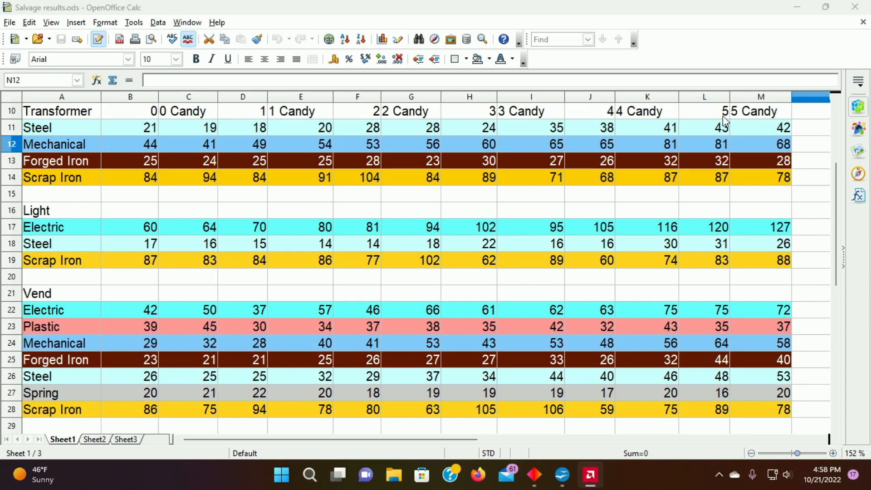
{"action": "mouse_move", "coordinate": [720, 249]}
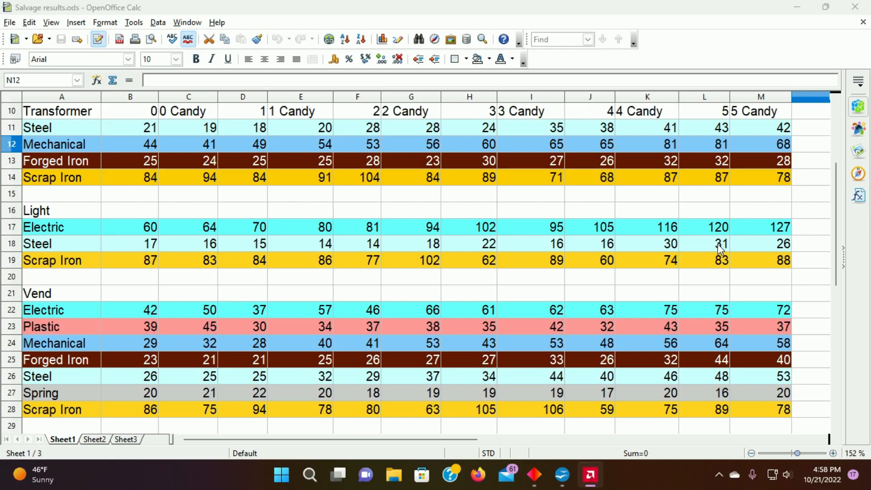
{"action": "mouse_move", "coordinate": [754, 250]}
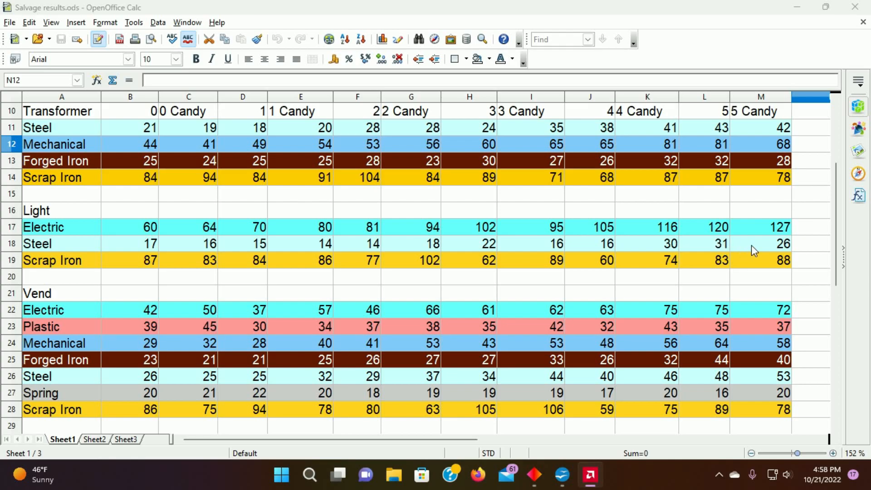
{"action": "mouse_move", "coordinate": [717, 248]}
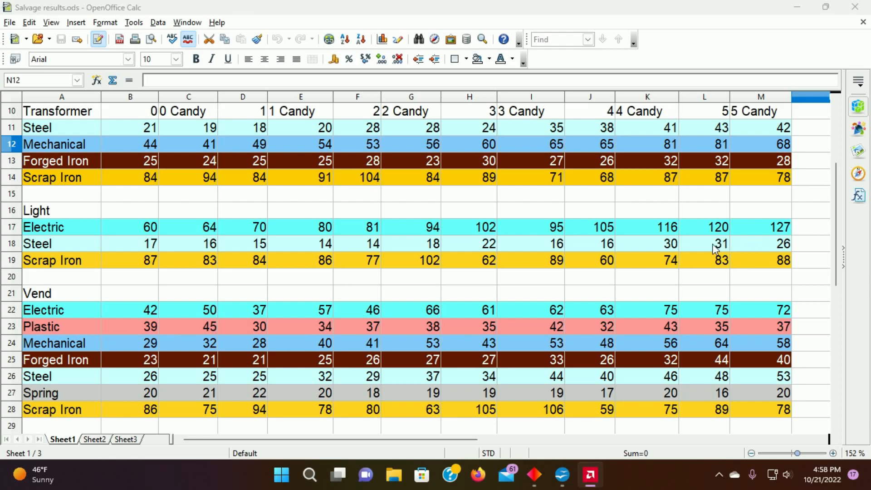
{"action": "mouse_move", "coordinate": [771, 246]}
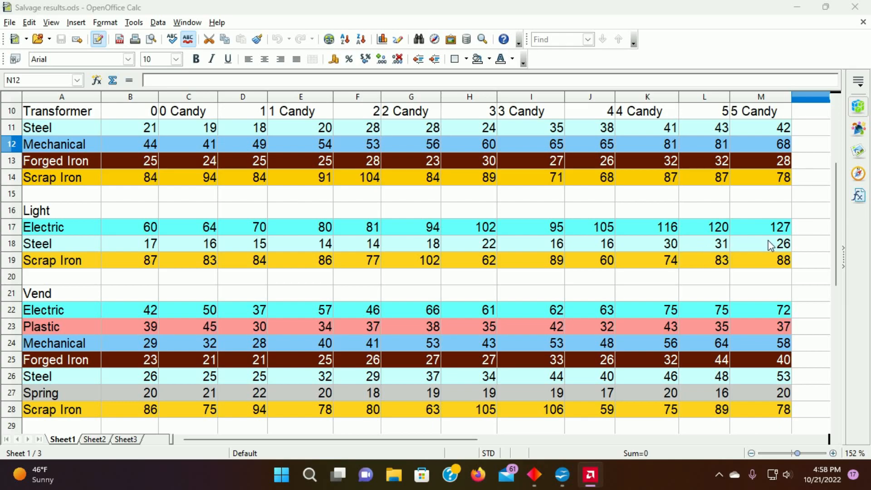
{"action": "mouse_move", "coordinate": [739, 250]}
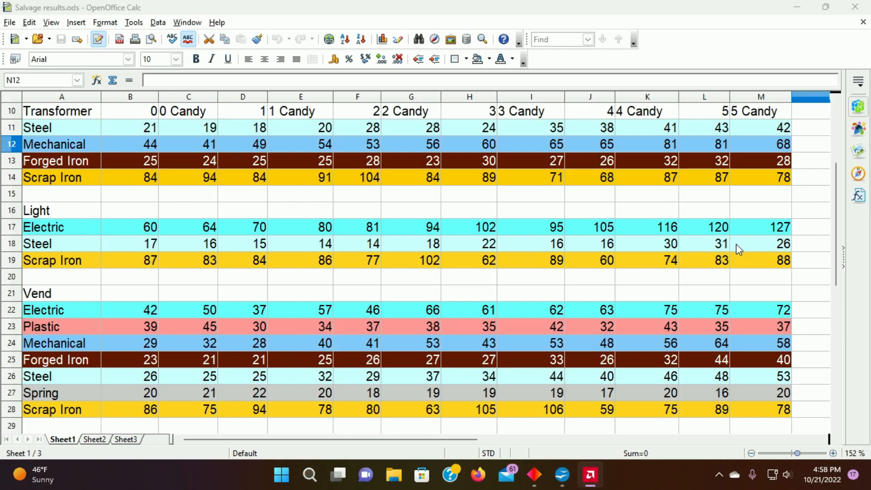
{"action": "mouse_move", "coordinate": [726, 251]}
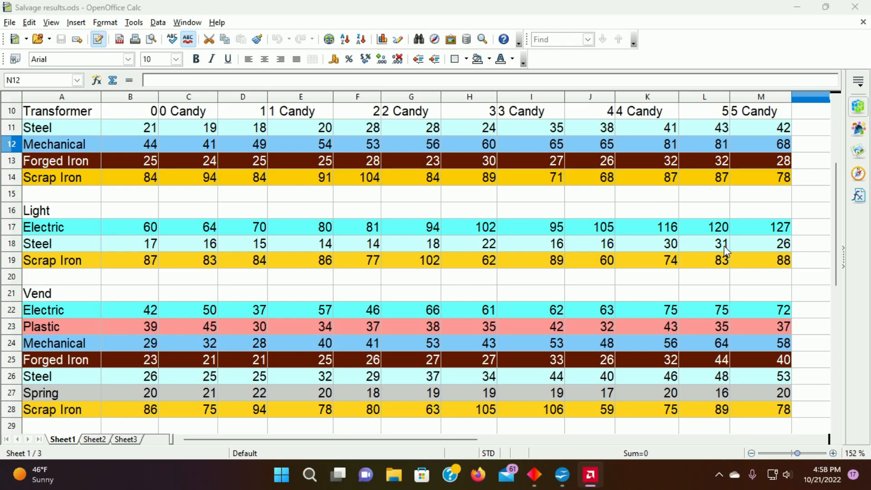
{"action": "mouse_move", "coordinate": [730, 402]}
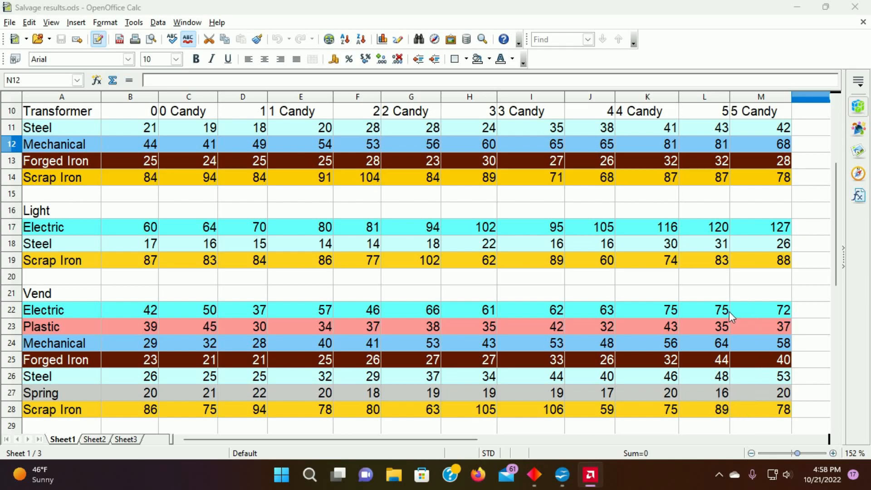
{"action": "mouse_move", "coordinate": [736, 348]}
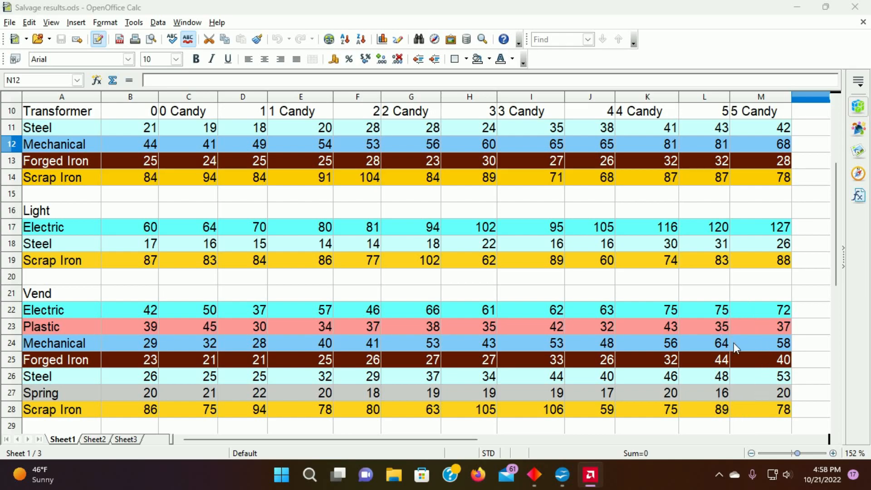
{"action": "mouse_move", "coordinate": [767, 382]}
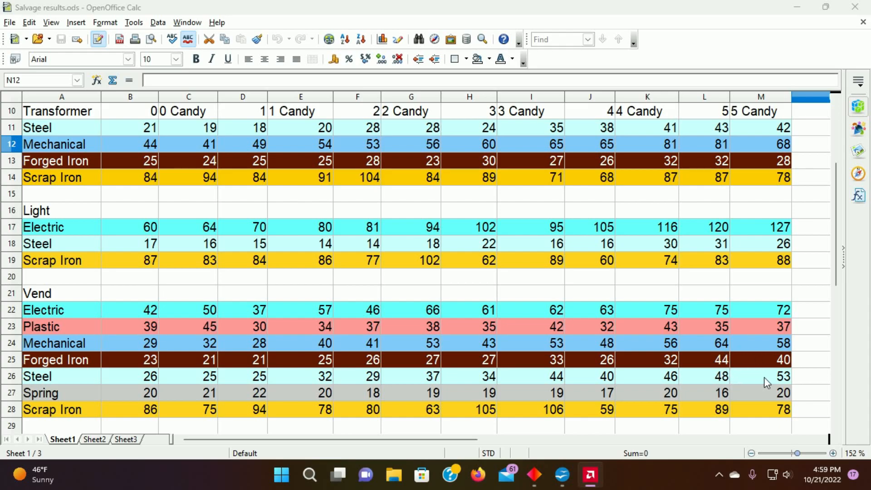
{"action": "mouse_move", "coordinate": [726, 400]}
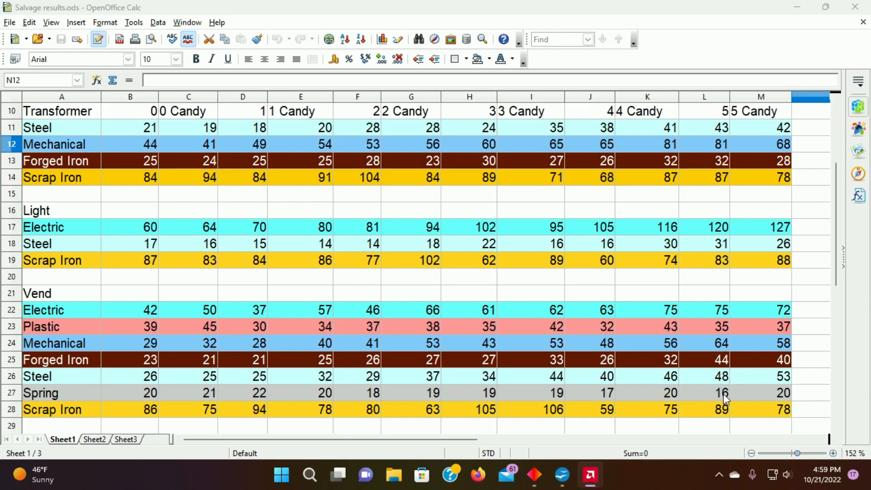
{"action": "mouse_move", "coordinate": [720, 167]}
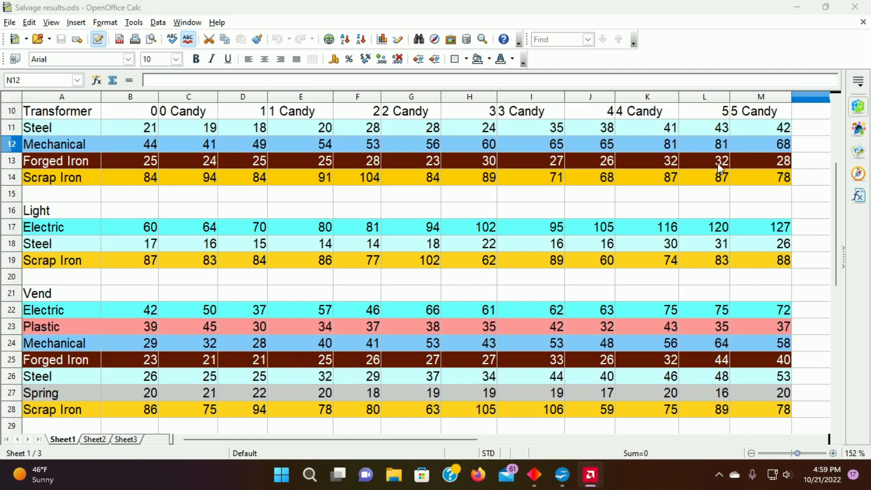
{"action": "mouse_move", "coordinate": [770, 169]}
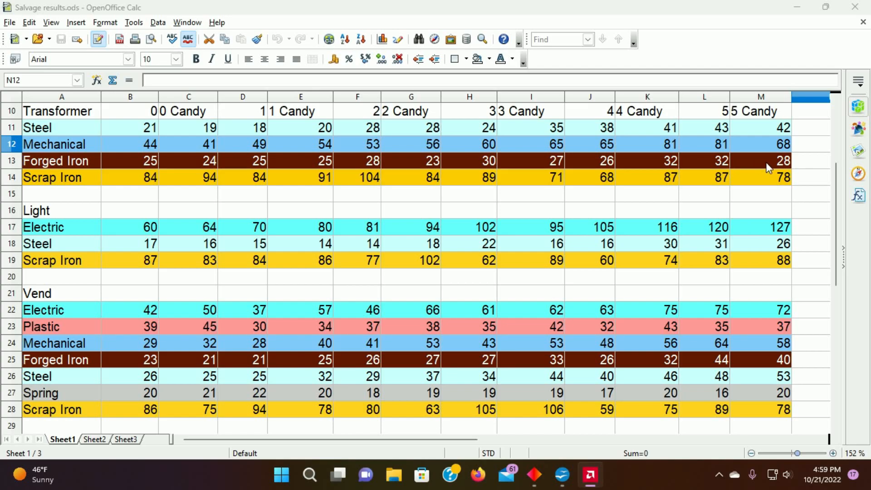
{"action": "mouse_move", "coordinate": [716, 144]}
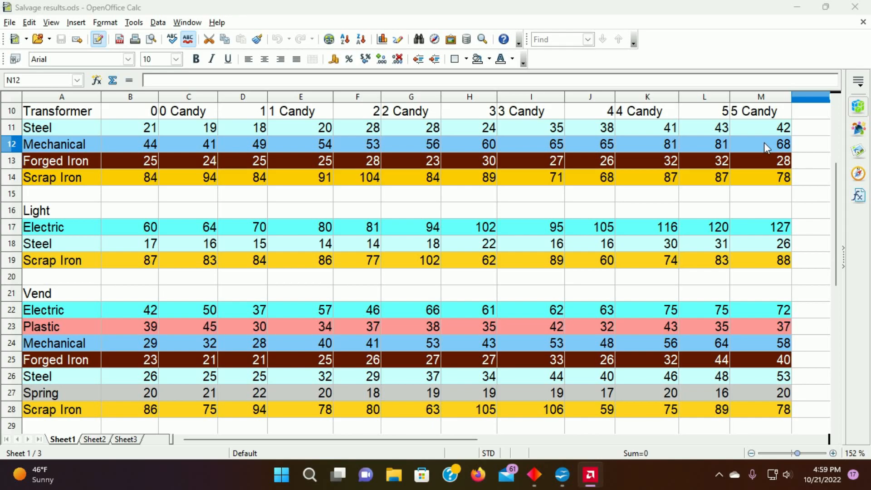
{"action": "mouse_move", "coordinate": [714, 131]}
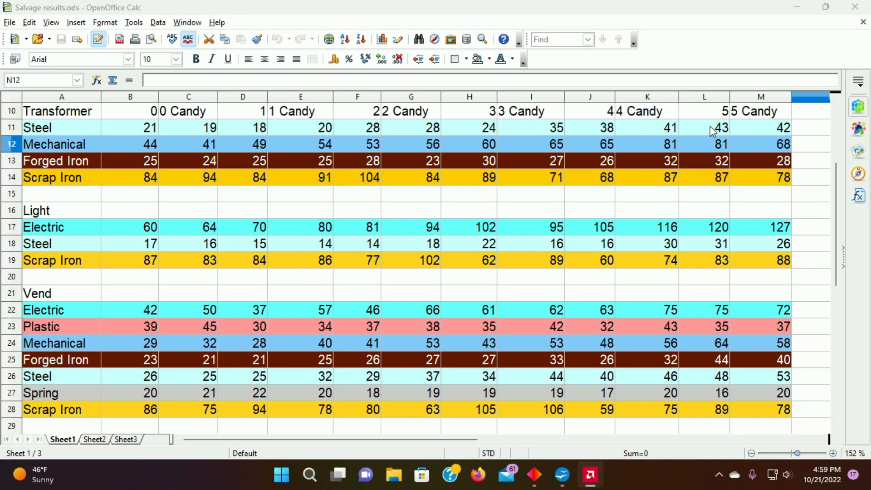
{"action": "mouse_move", "coordinate": [714, 243]}
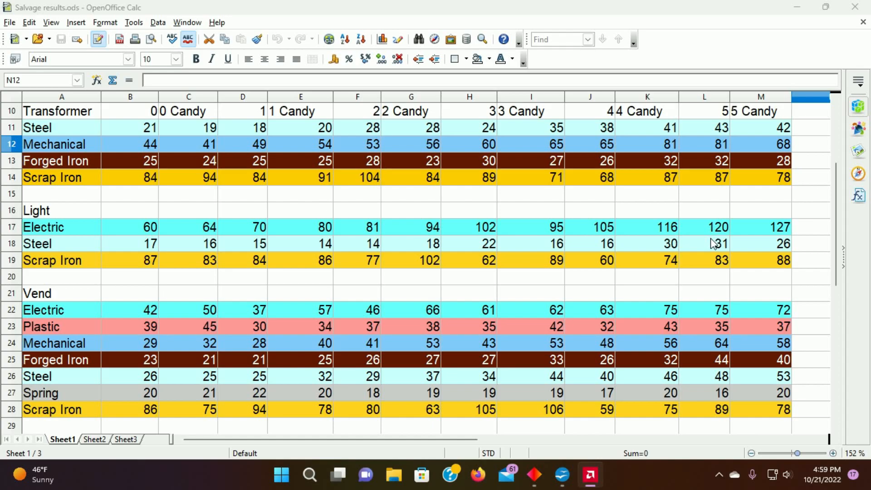
{"action": "mouse_move", "coordinate": [715, 381]}
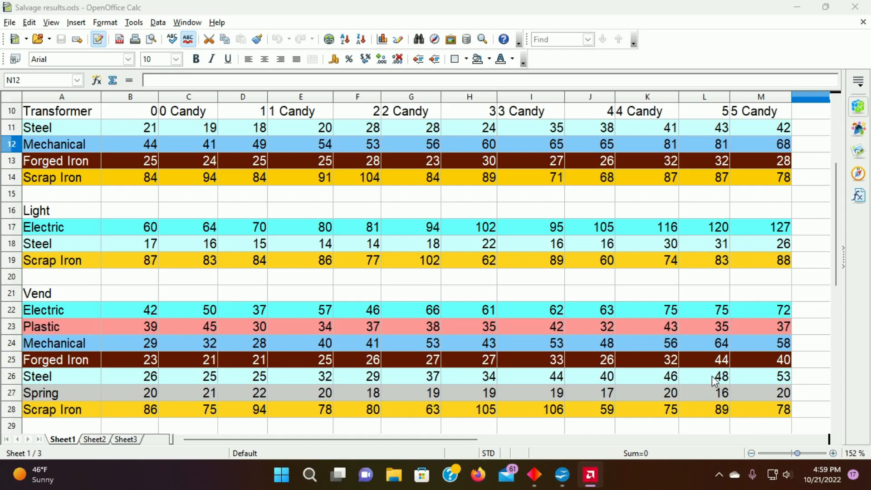
{"action": "mouse_move", "coordinate": [759, 382]}
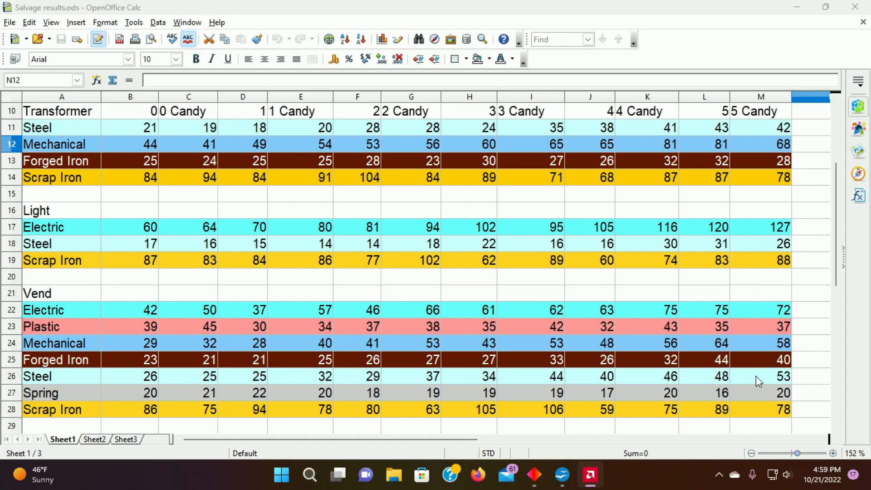
{"action": "mouse_move", "coordinate": [738, 299]}
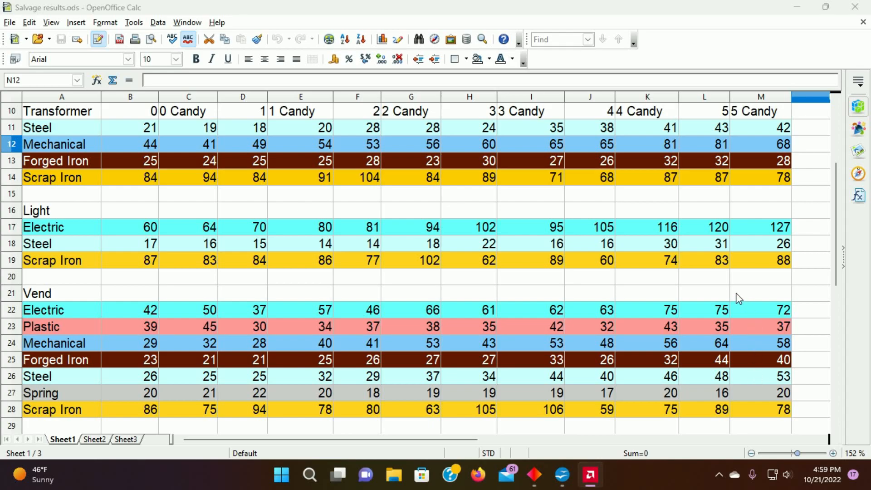
{"action": "mouse_move", "coordinate": [754, 207]}
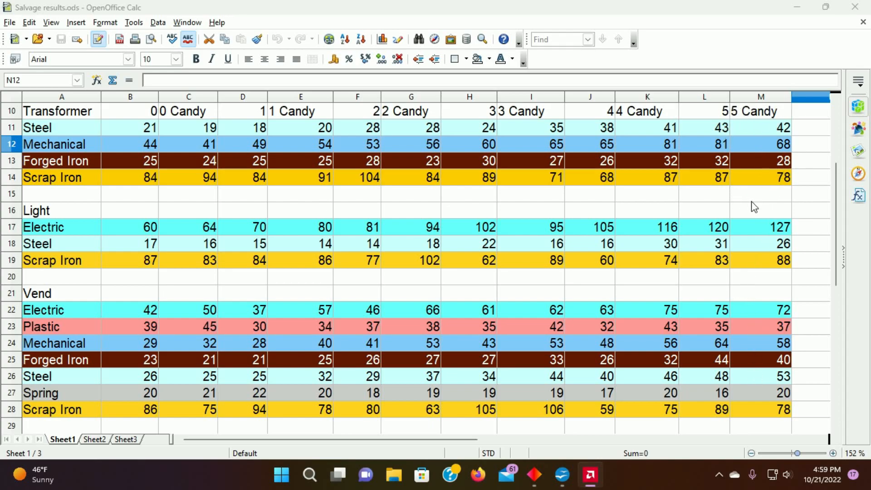
{"action": "mouse_move", "coordinate": [732, 201]}
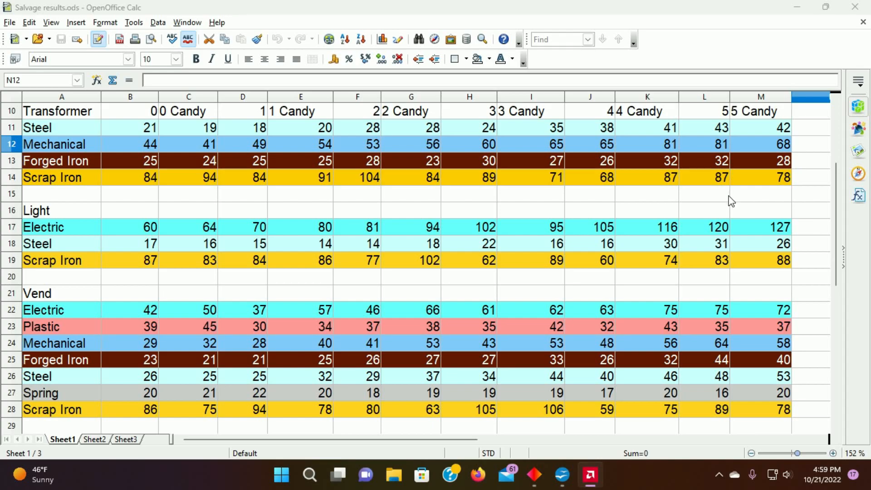
{"action": "mouse_move", "coordinate": [739, 174]}
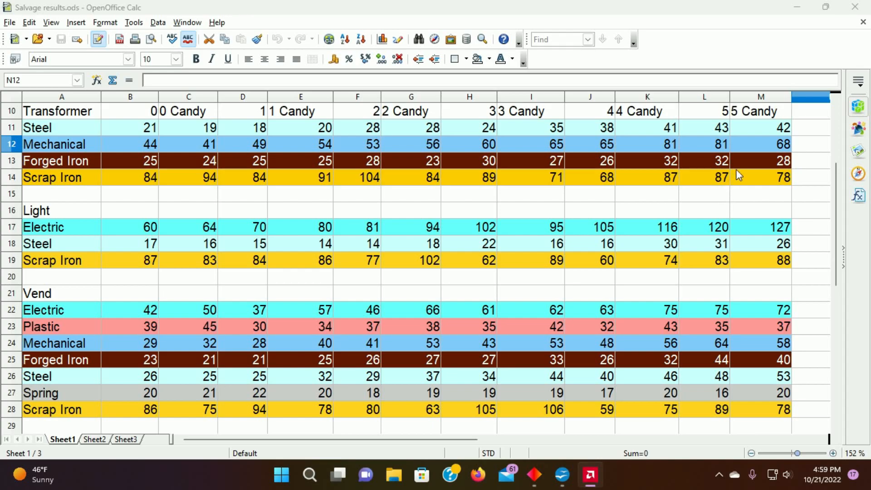
{"action": "mouse_move", "coordinate": [744, 172]}
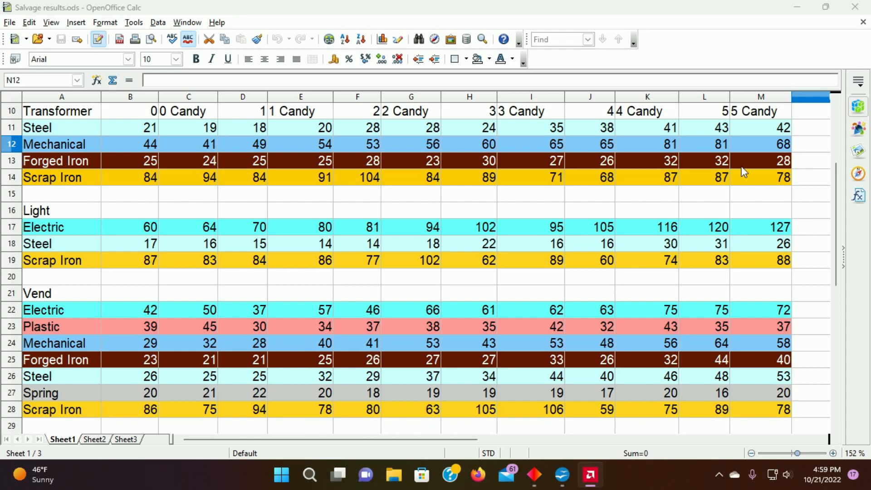
{"action": "mouse_move", "coordinate": [754, 167]}
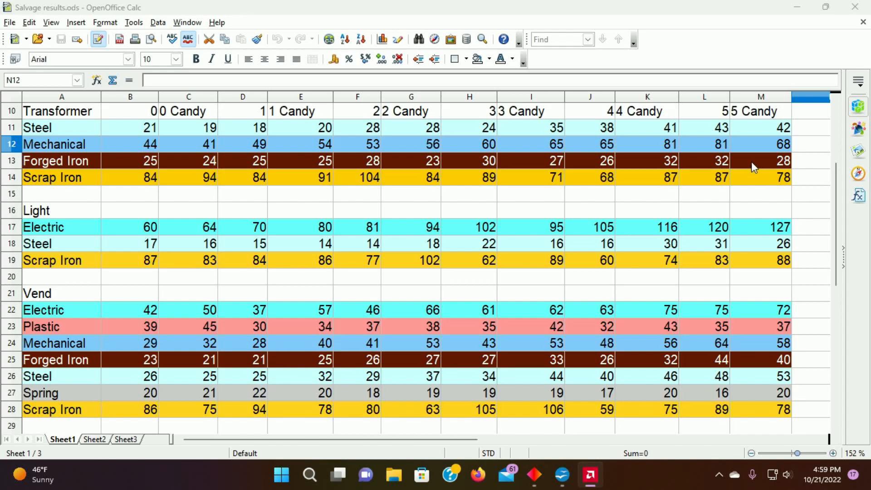
{"action": "mouse_move", "coordinate": [339, 188]}
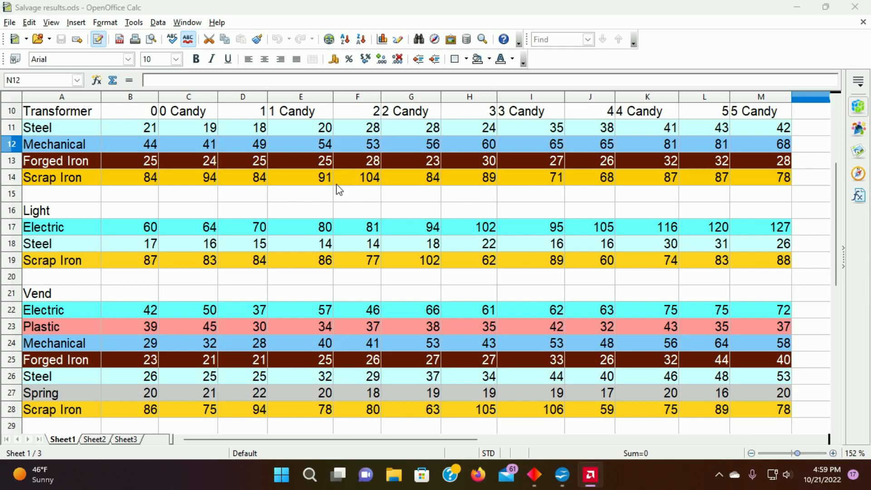
{"action": "mouse_move", "coordinate": [722, 208]}
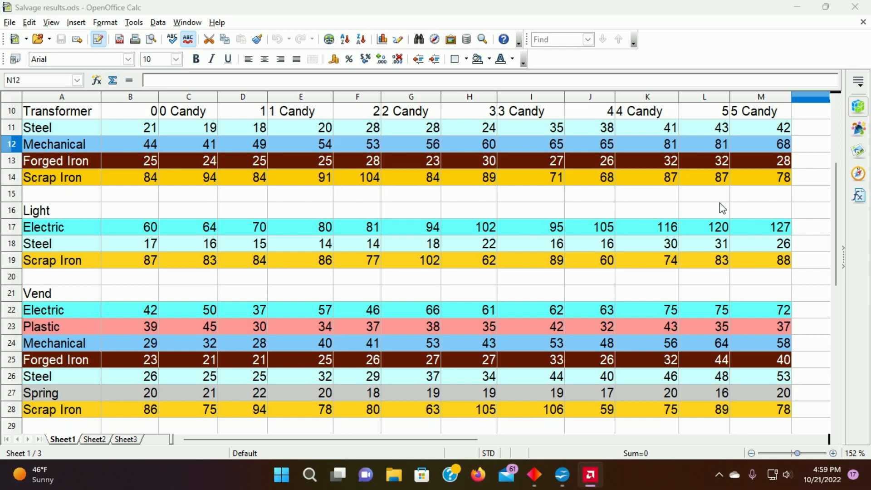
{"action": "mouse_move", "coordinate": [740, 190]}
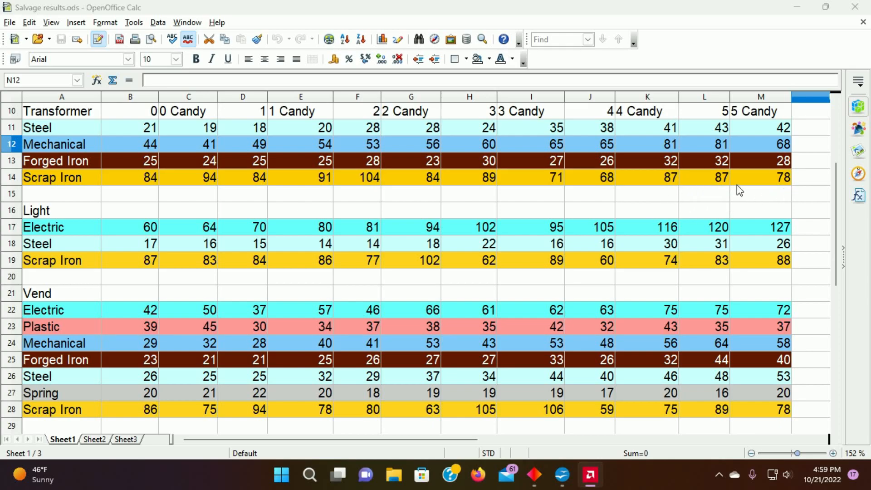
{"action": "mouse_move", "coordinate": [761, 211]}
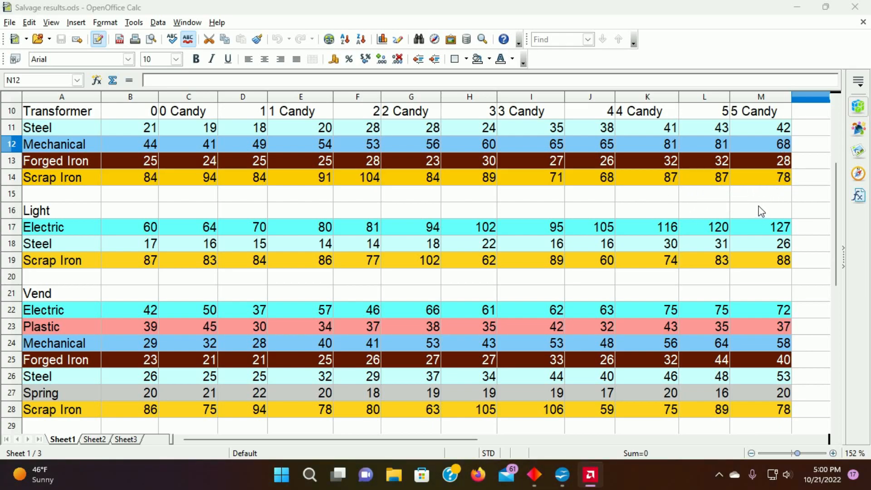
{"action": "mouse_move", "coordinate": [321, 201]}
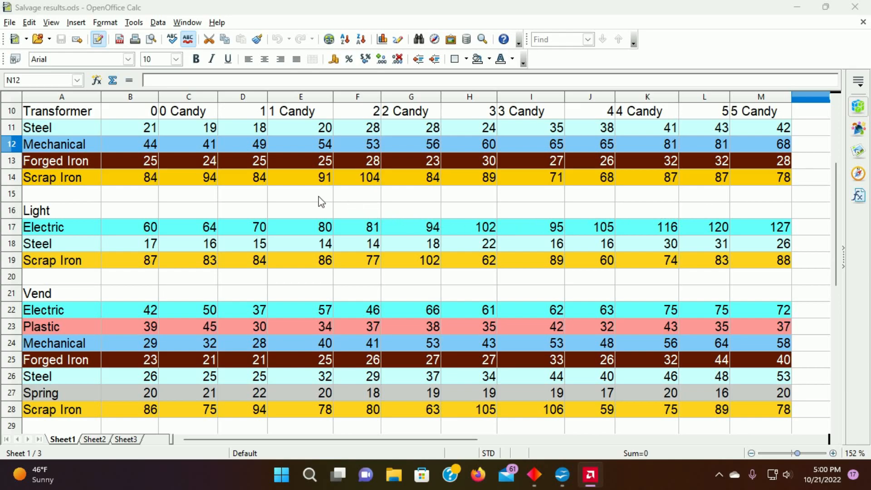
{"action": "mouse_move", "coordinate": [285, 207]}
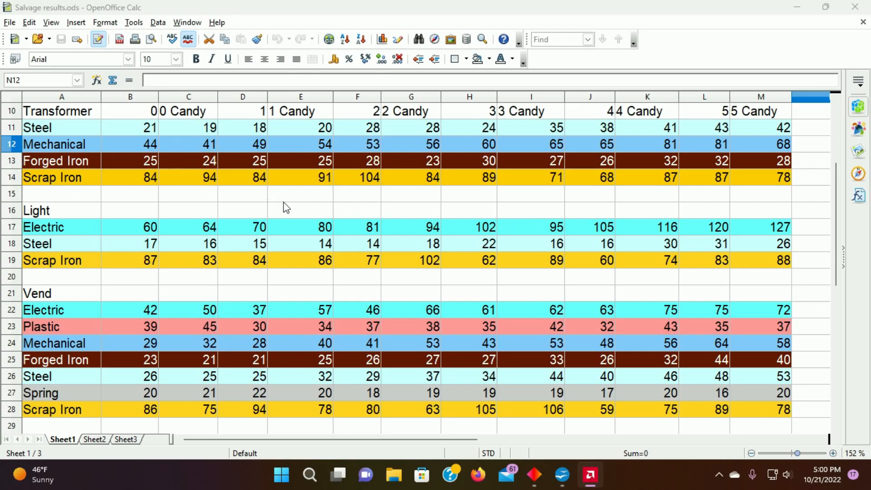